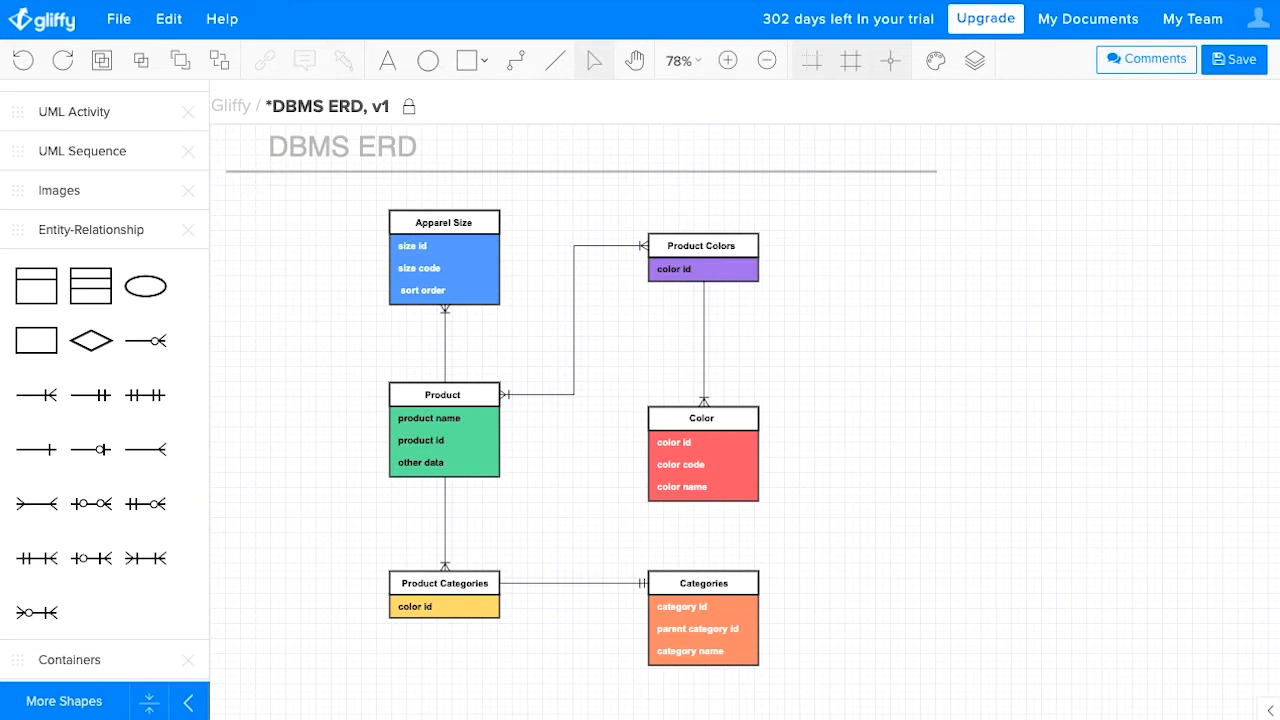
{"action": "mouse_move", "coordinate": [1116, 620]}
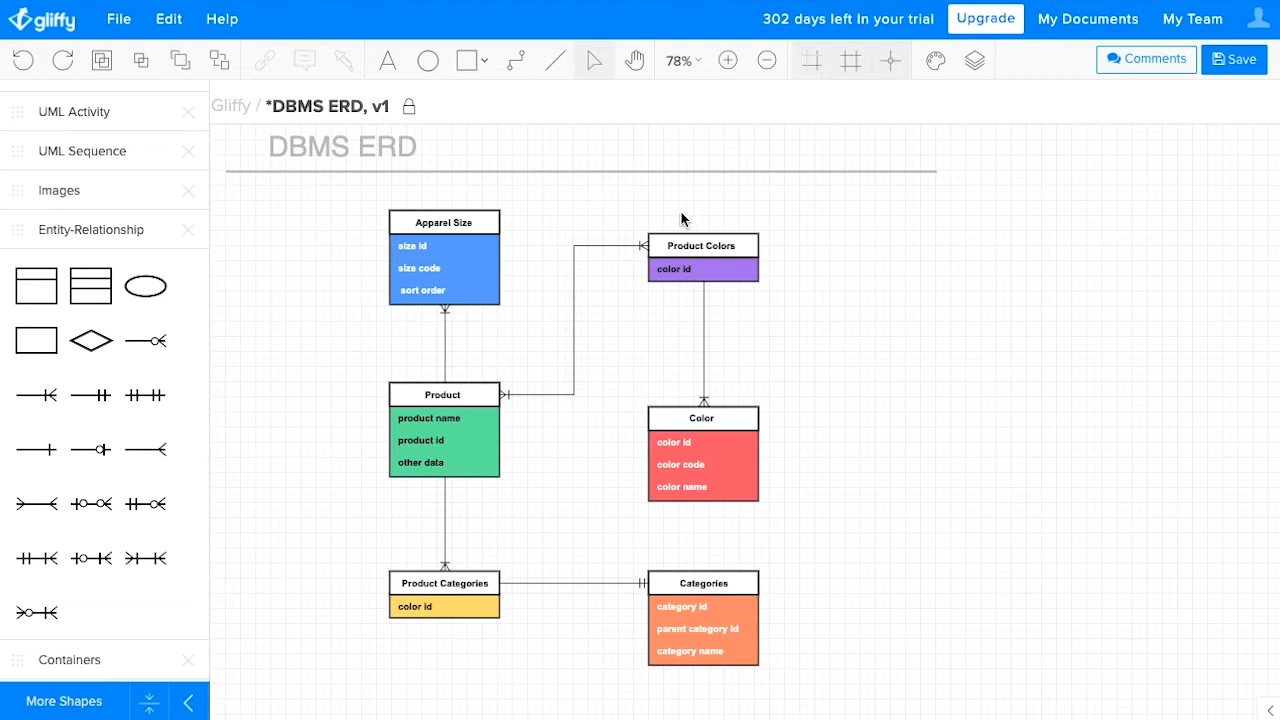
{"action": "mouse_move", "coordinate": [878, 366]}
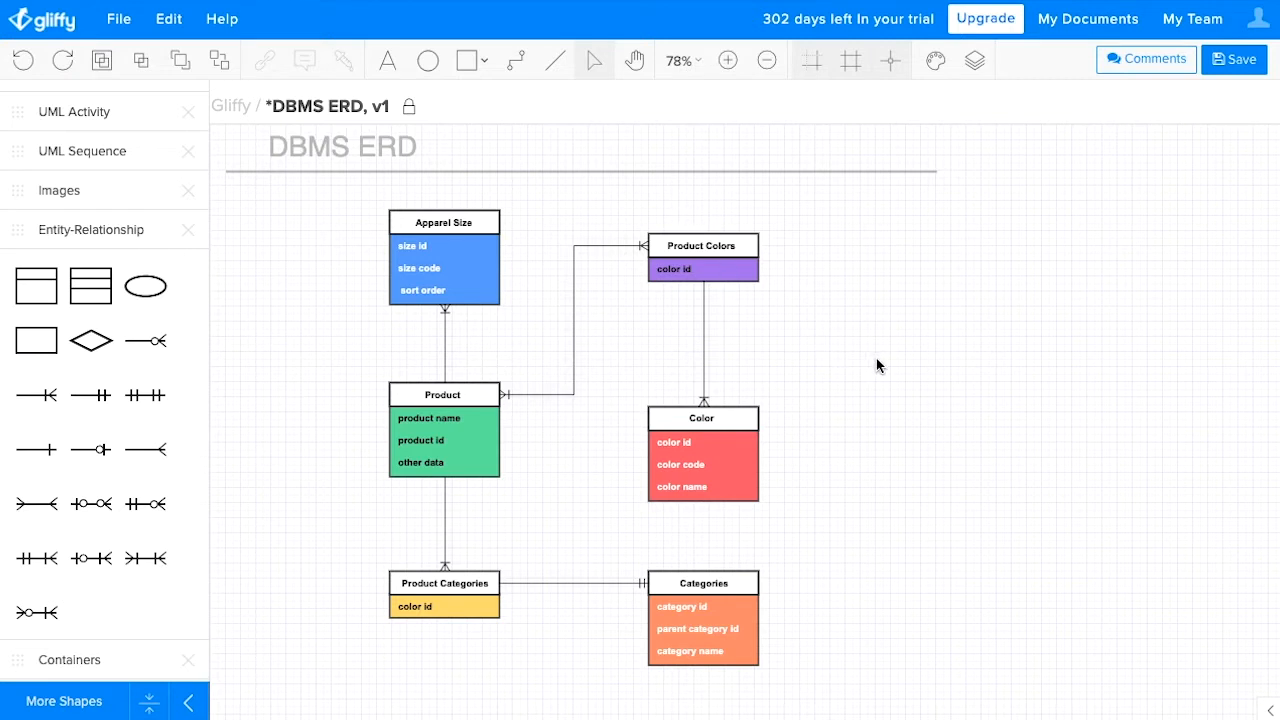
{"action": "mouse_move", "coordinate": [600, 468]}
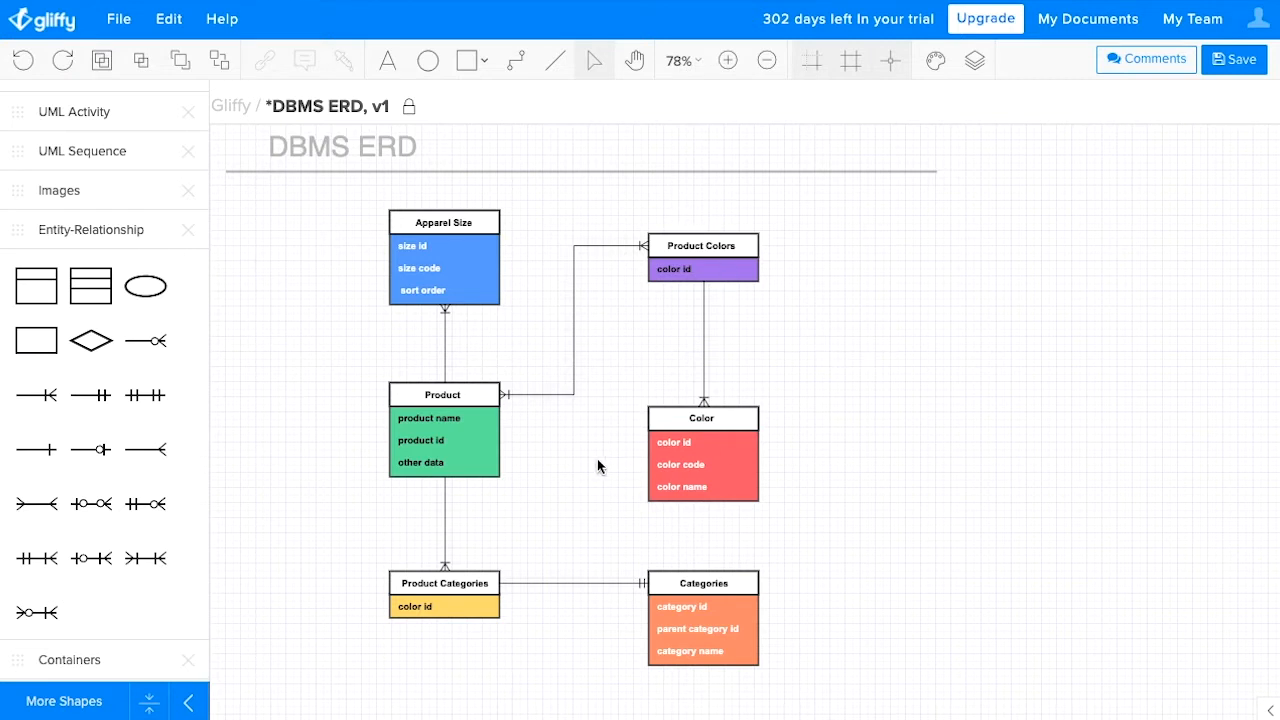
{"action": "mouse_move", "coordinate": [470, 412]}
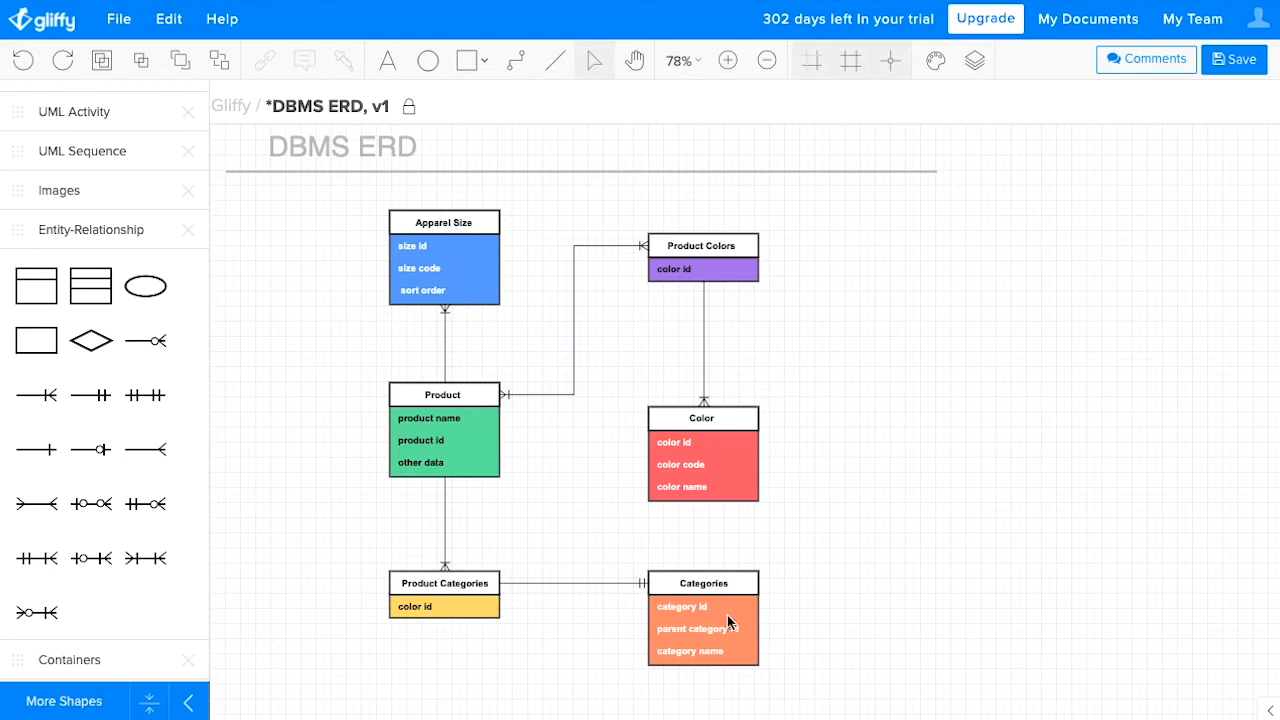
{"action": "mouse_move", "coordinate": [880, 214]}
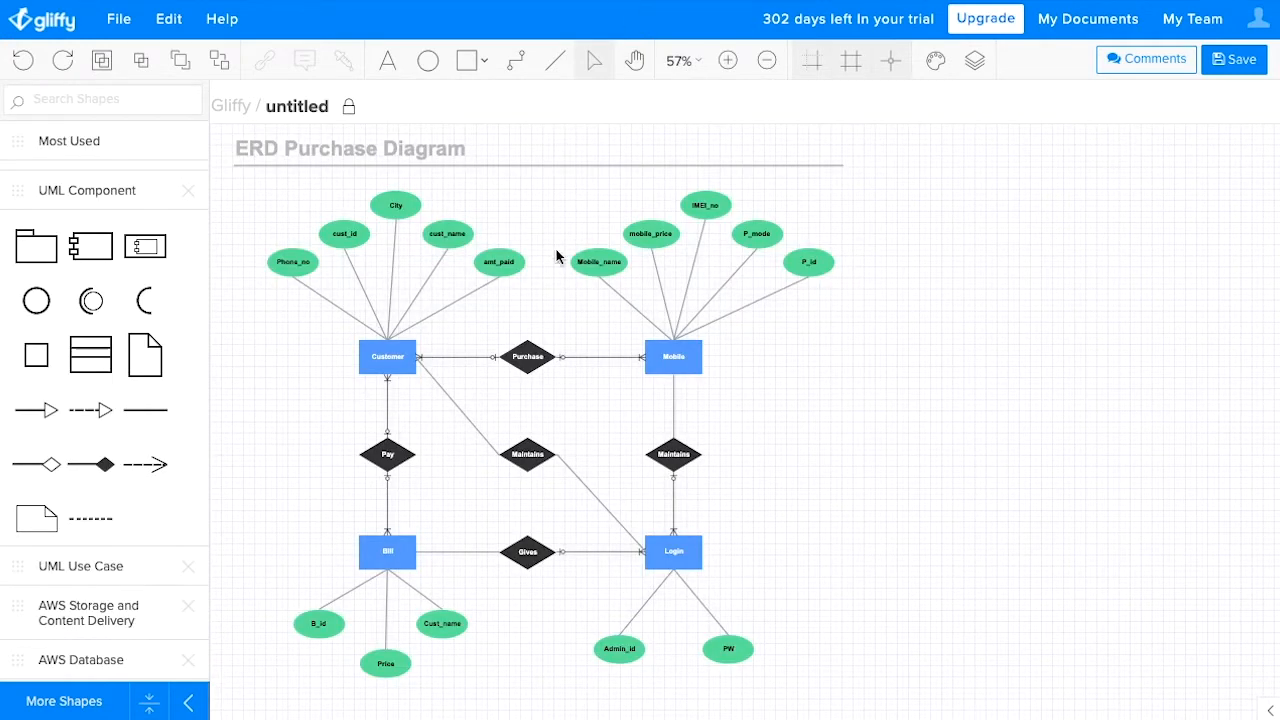
{"action": "mouse_move", "coordinate": [812, 342]}
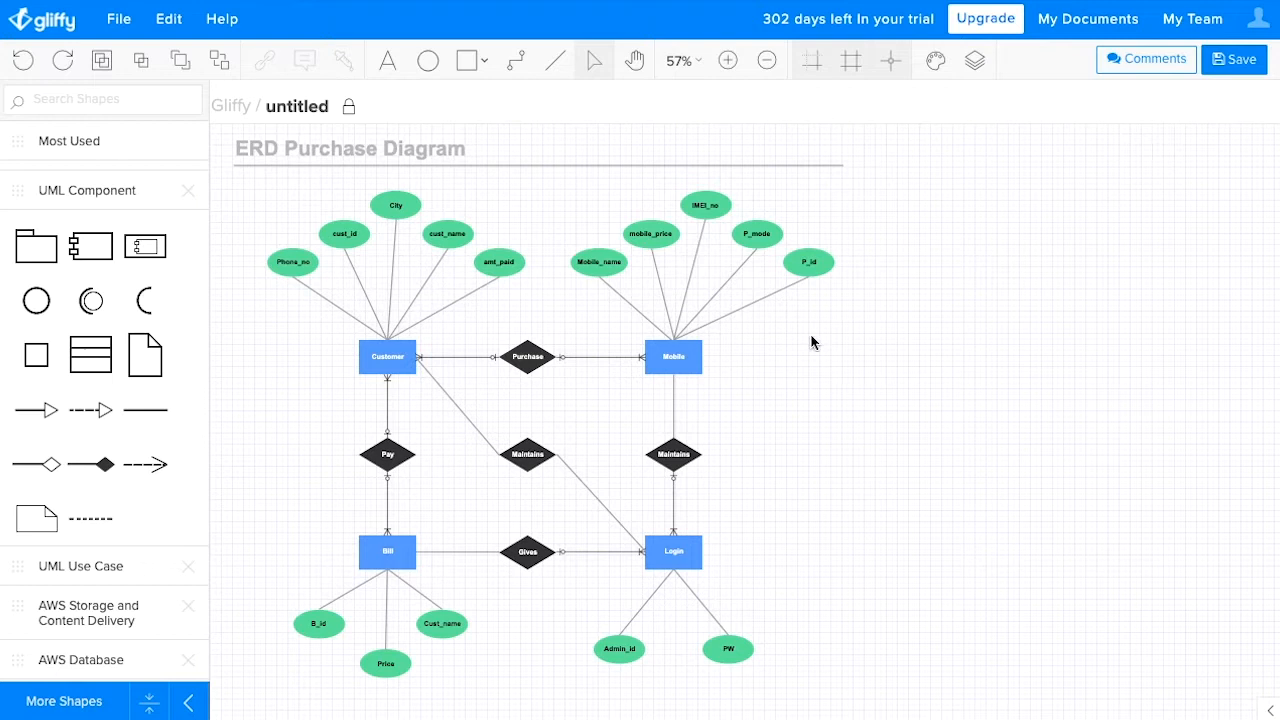
{"action": "mouse_move", "coordinate": [692, 368]}
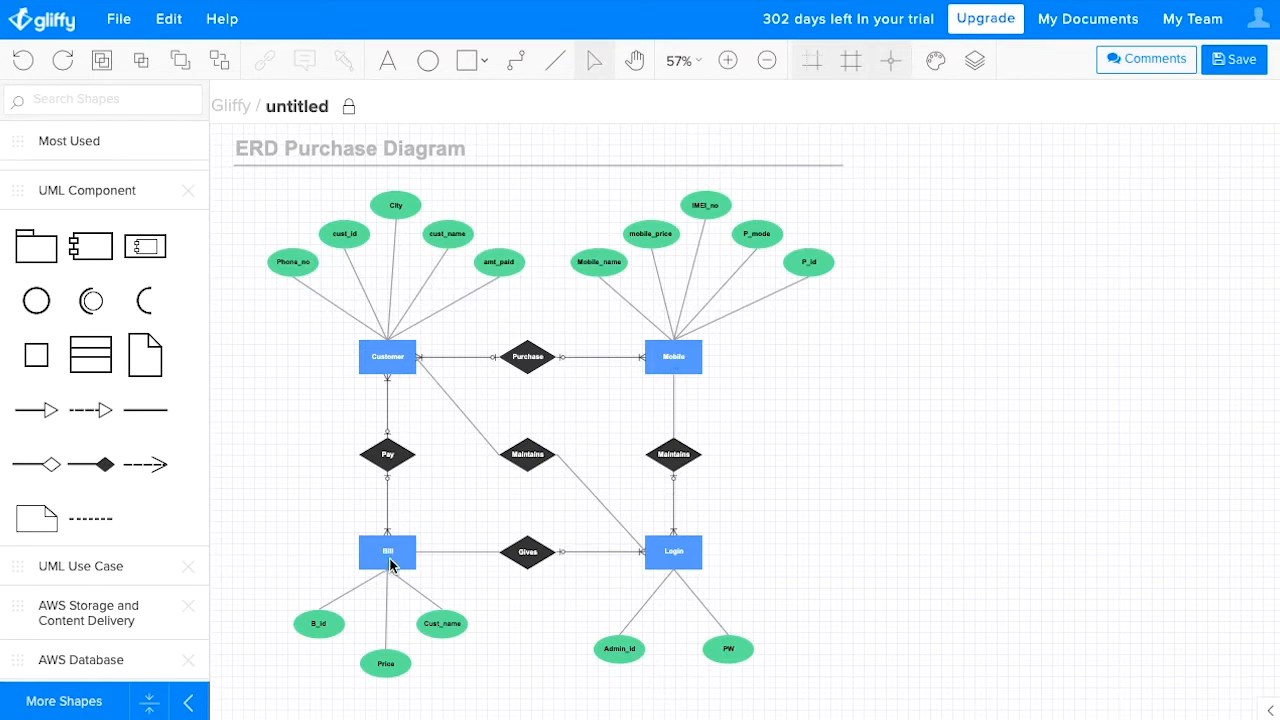
{"action": "mouse_move", "coordinate": [424, 554]}
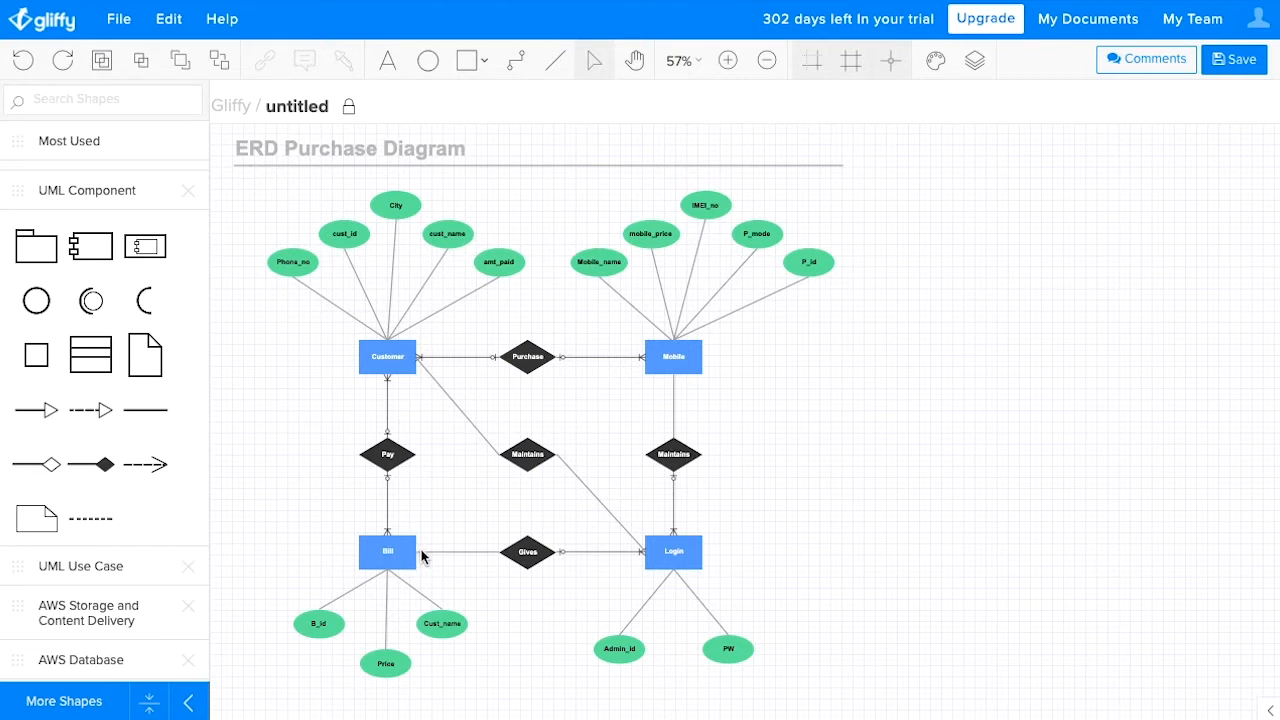
{"action": "mouse_move", "coordinate": [320, 36]}
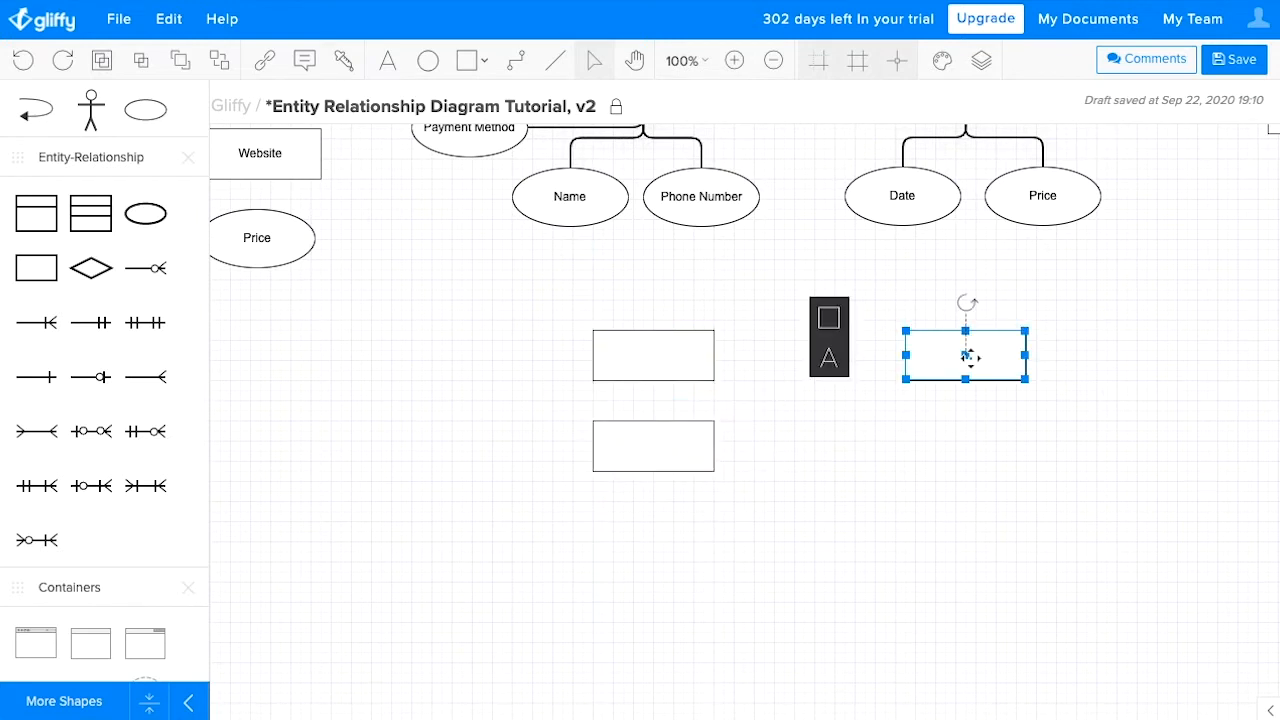
Alt-drag two copies of the entity rectangle, stacking them below the original
{"action": "left_click_drag", "start_coordinate": [964, 356], "coordinate": [964, 444]}
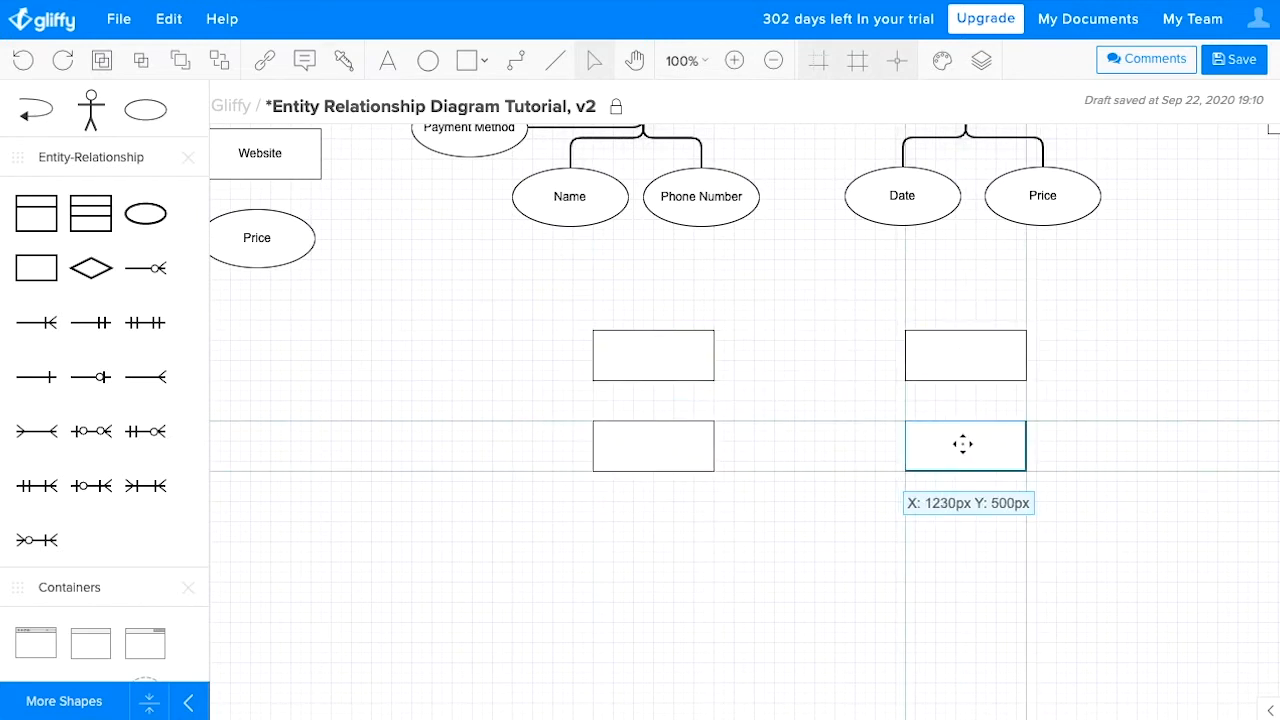
{"action": "left_click_drag", "start_coordinate": [964, 444], "coordinate": [964, 536]}
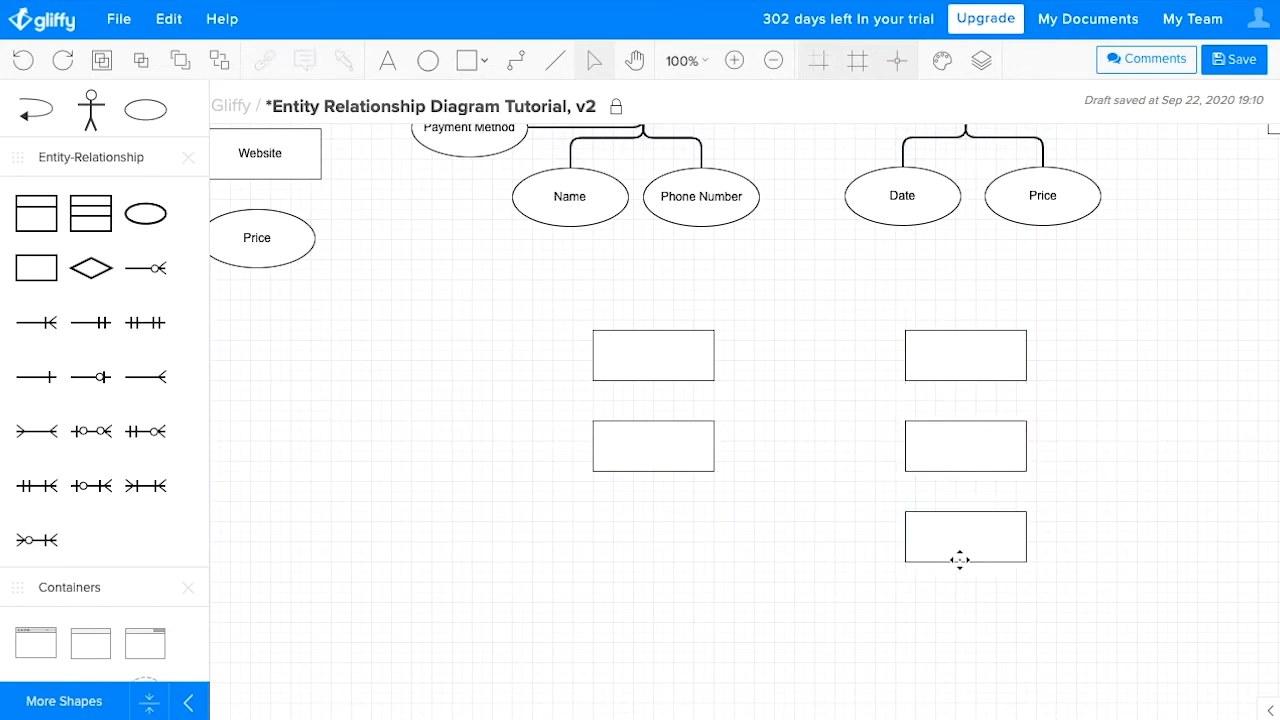
{"action": "mouse_move", "coordinate": [902, 624]}
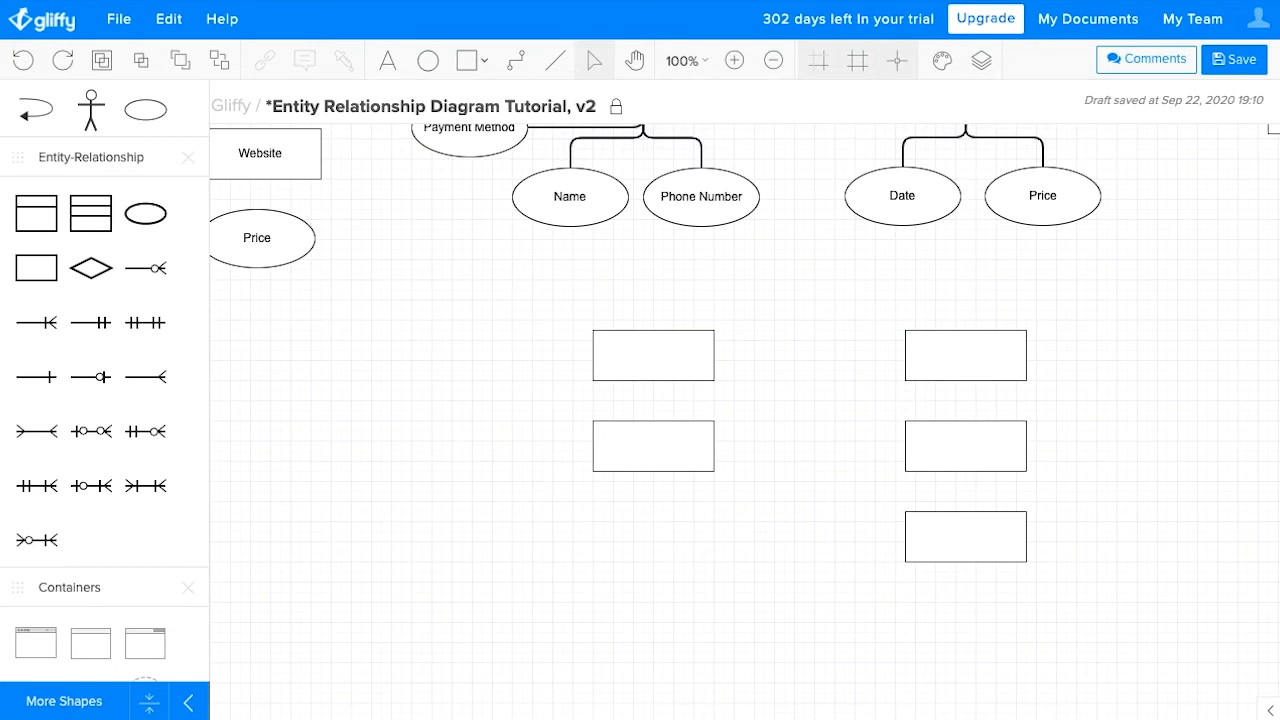
{"action": "mouse_move", "coordinate": [1072, 596]}
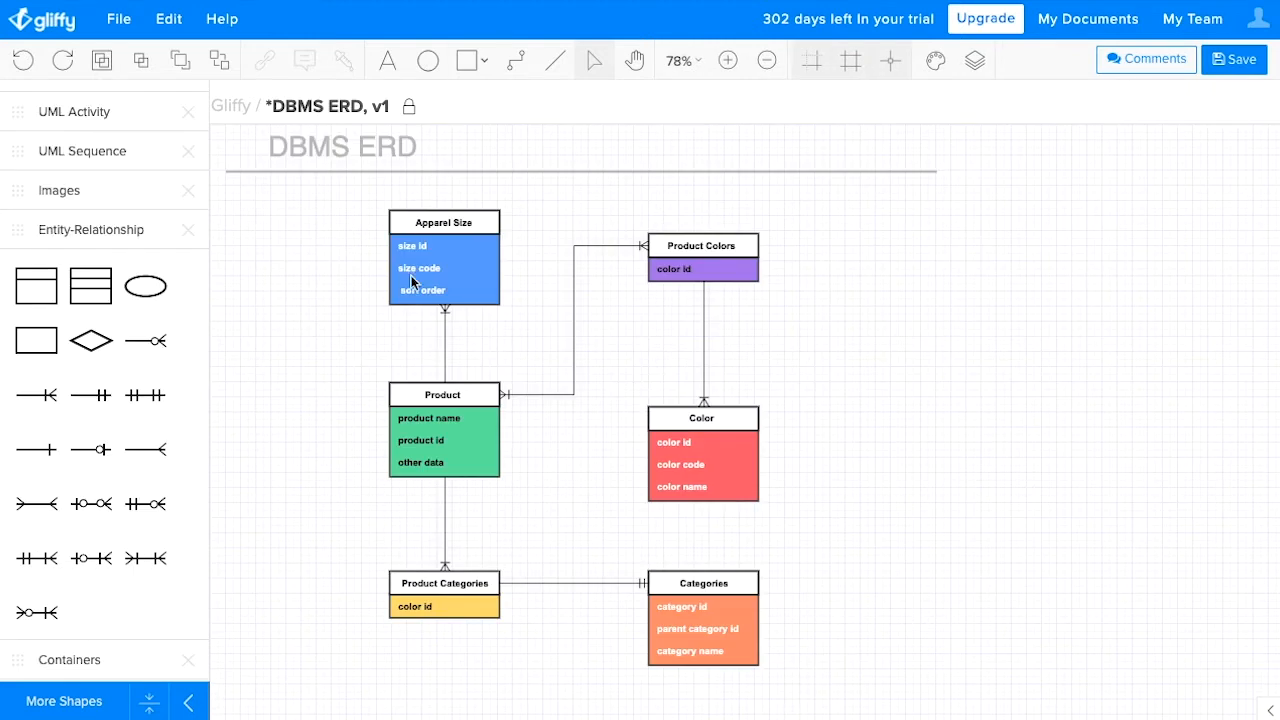
{"action": "mouse_move", "coordinate": [424, 264]}
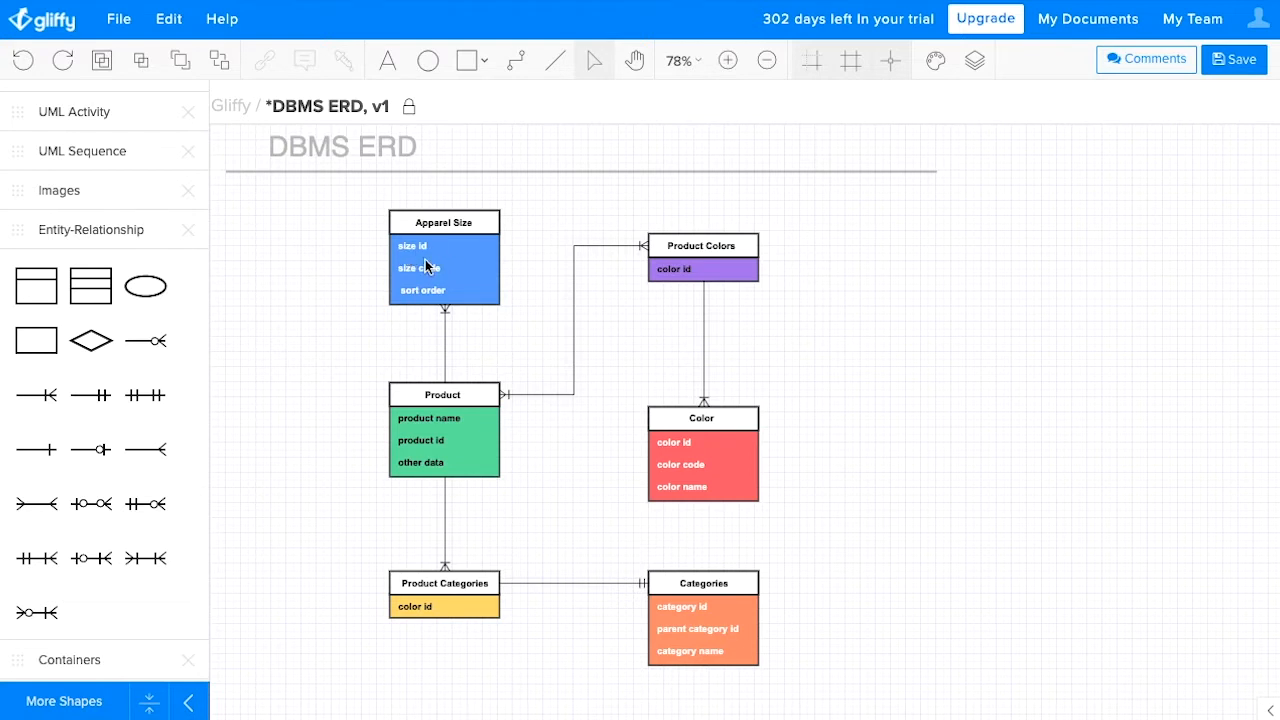
{"action": "mouse_move", "coordinate": [438, 300]}
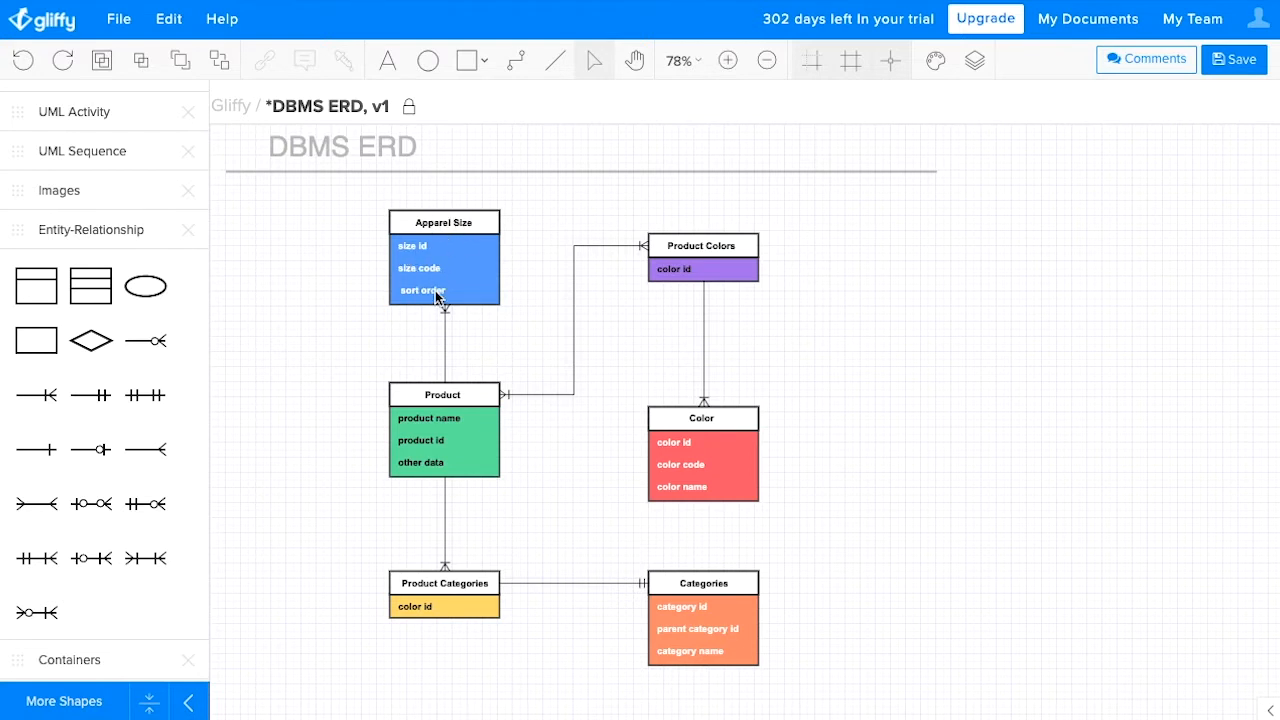
Place an Entity/Attribute table shape on the canvas right of Product Colors
{"action": "left_click_drag", "start_coordinate": [36, 284], "coordinate": [992, 268]}
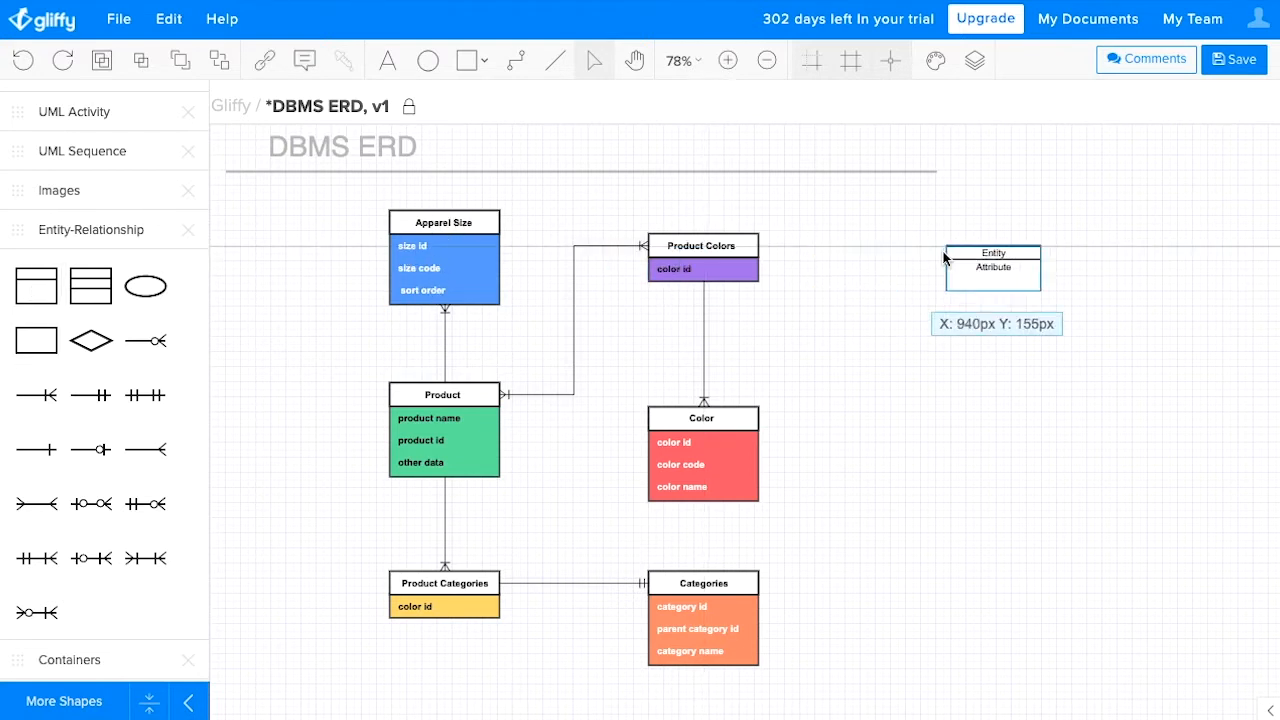
{"action": "left_click_drag", "start_coordinate": [992, 268], "coordinate": [952, 292]}
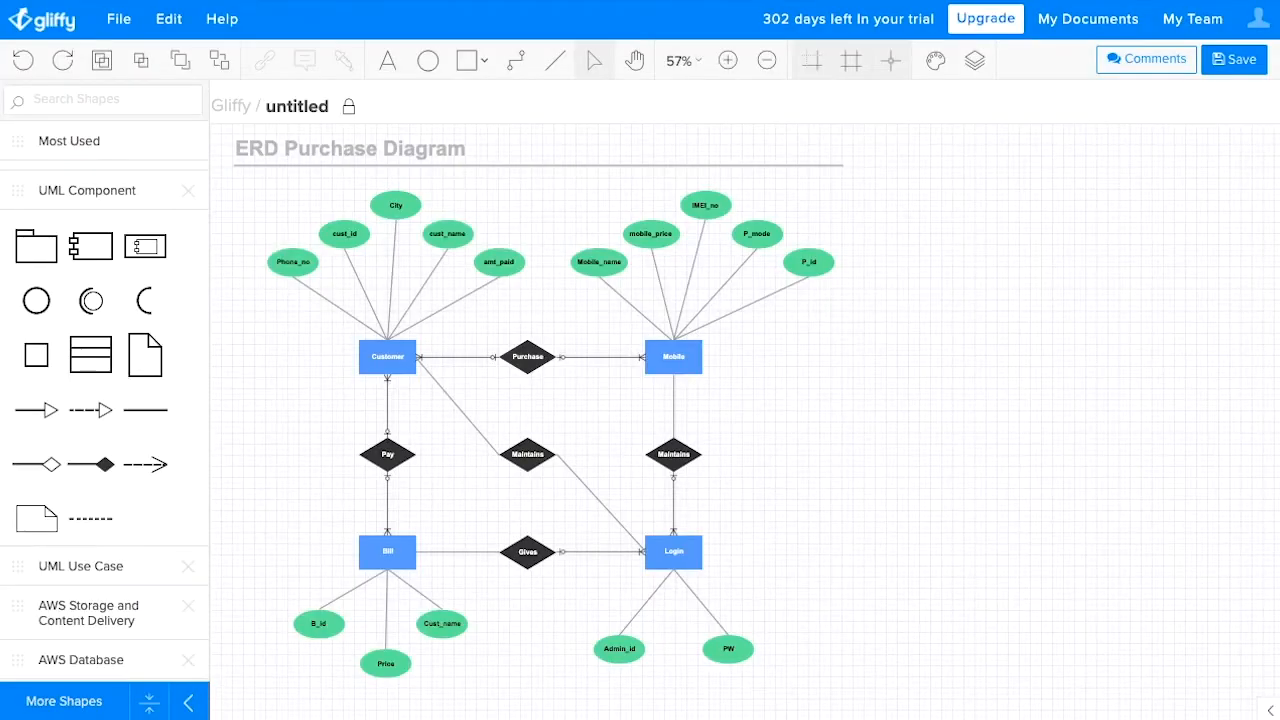
{"action": "mouse_move", "coordinate": [492, 316]}
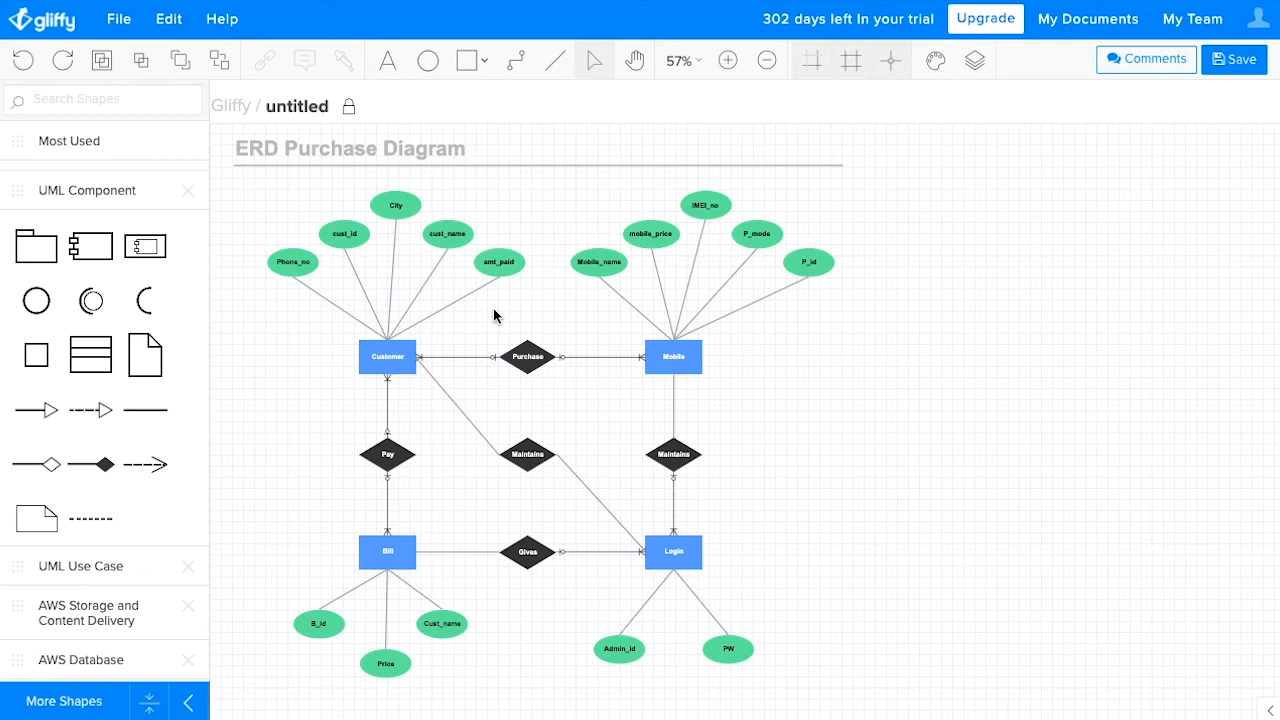
{"action": "mouse_move", "coordinate": [760, 236]}
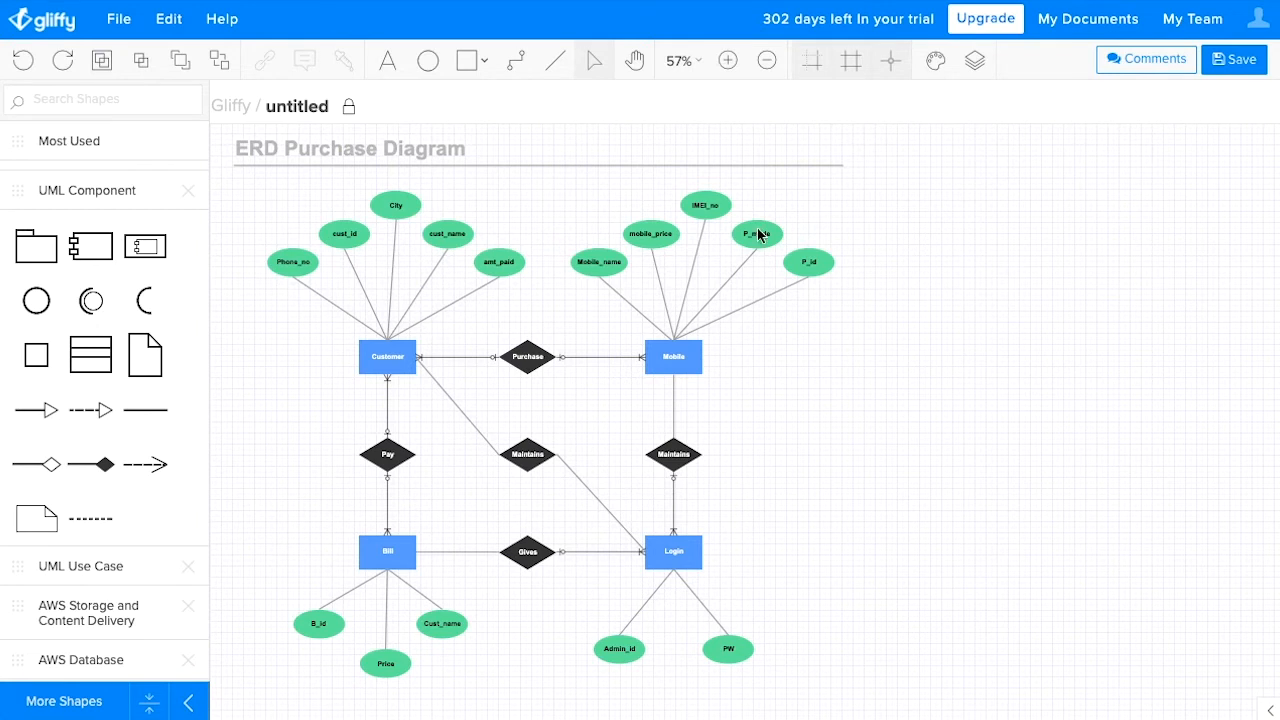
{"action": "left_click", "coordinate": [684, 60]}
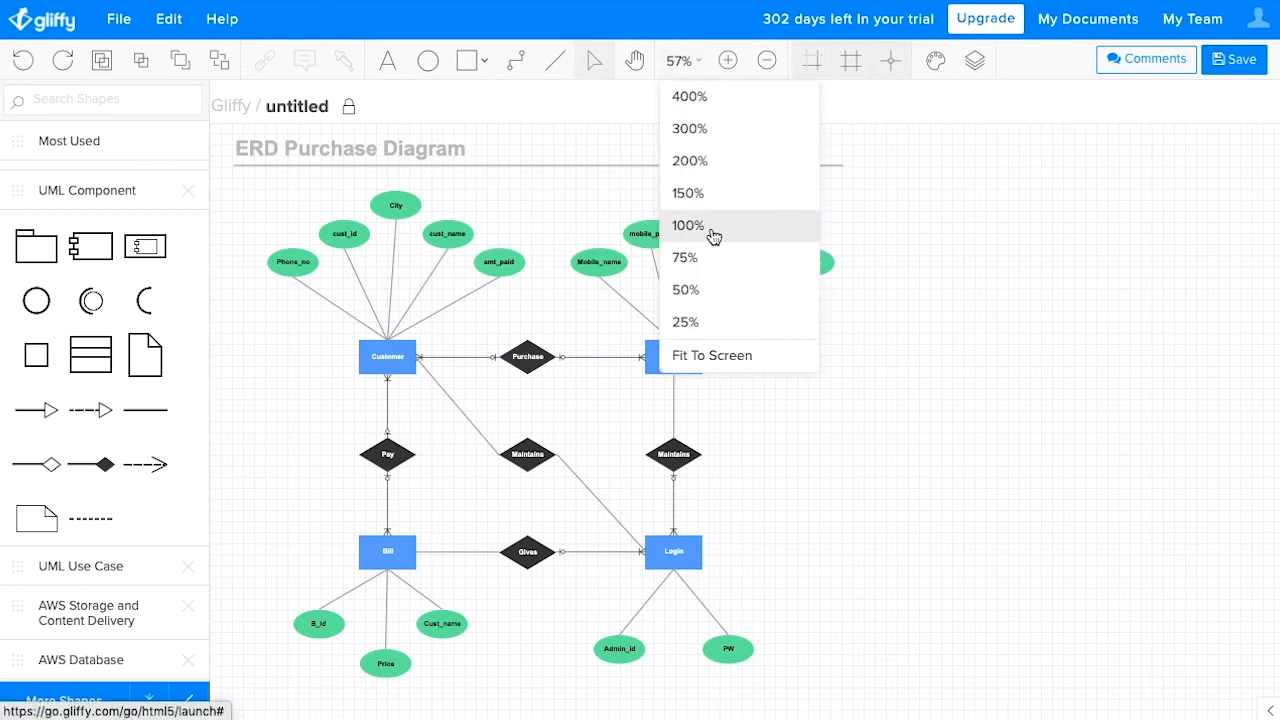
{"action": "left_click", "coordinate": [688, 224]}
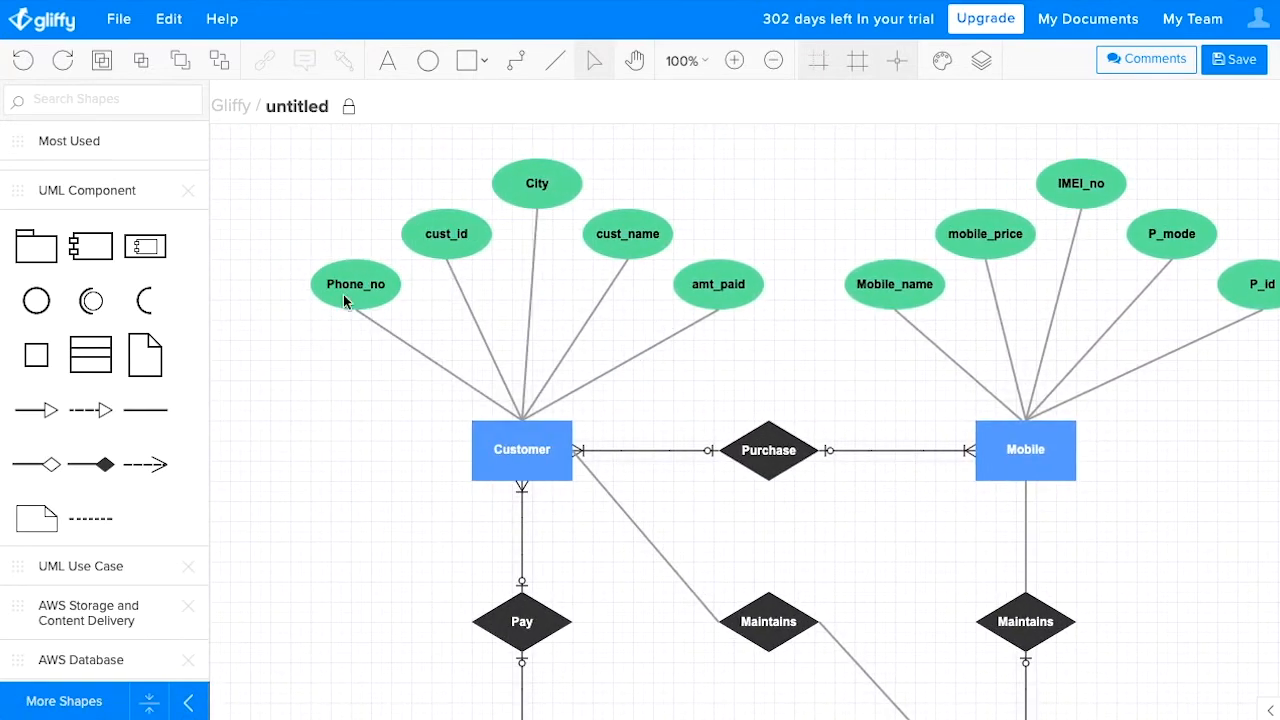
{"action": "mouse_move", "coordinate": [364, 296]}
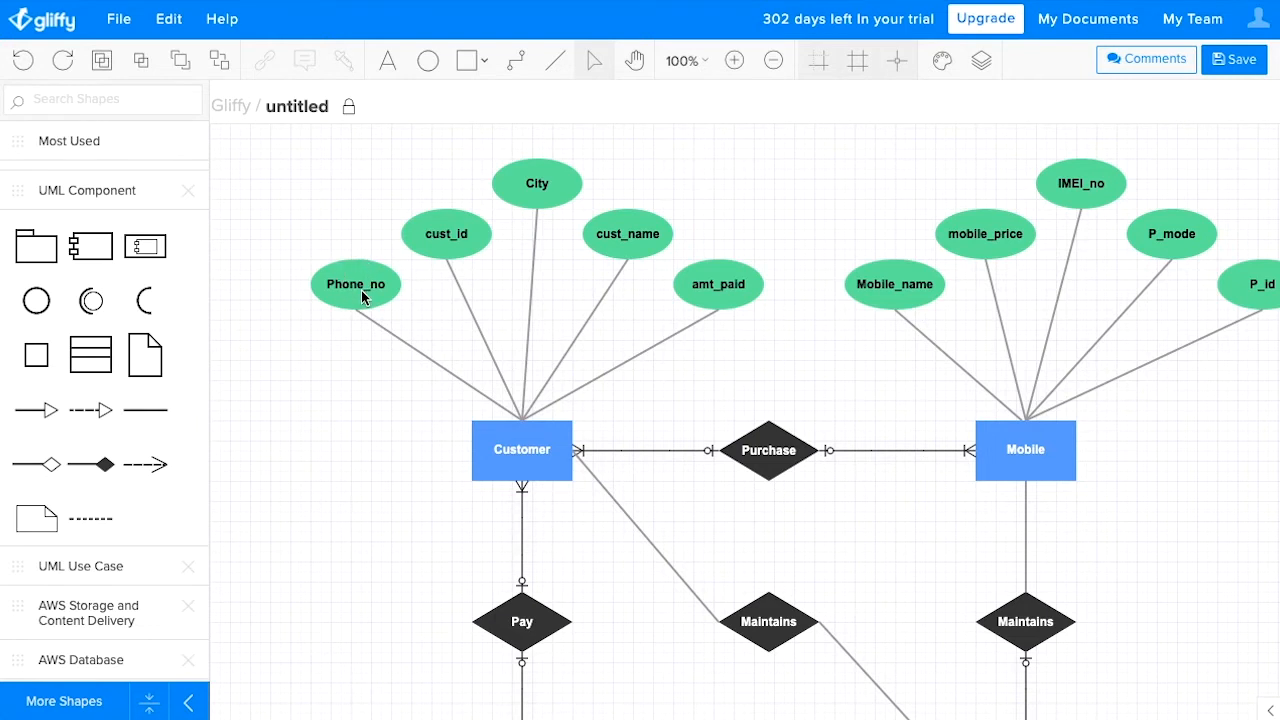
{"action": "mouse_move", "coordinate": [476, 218]}
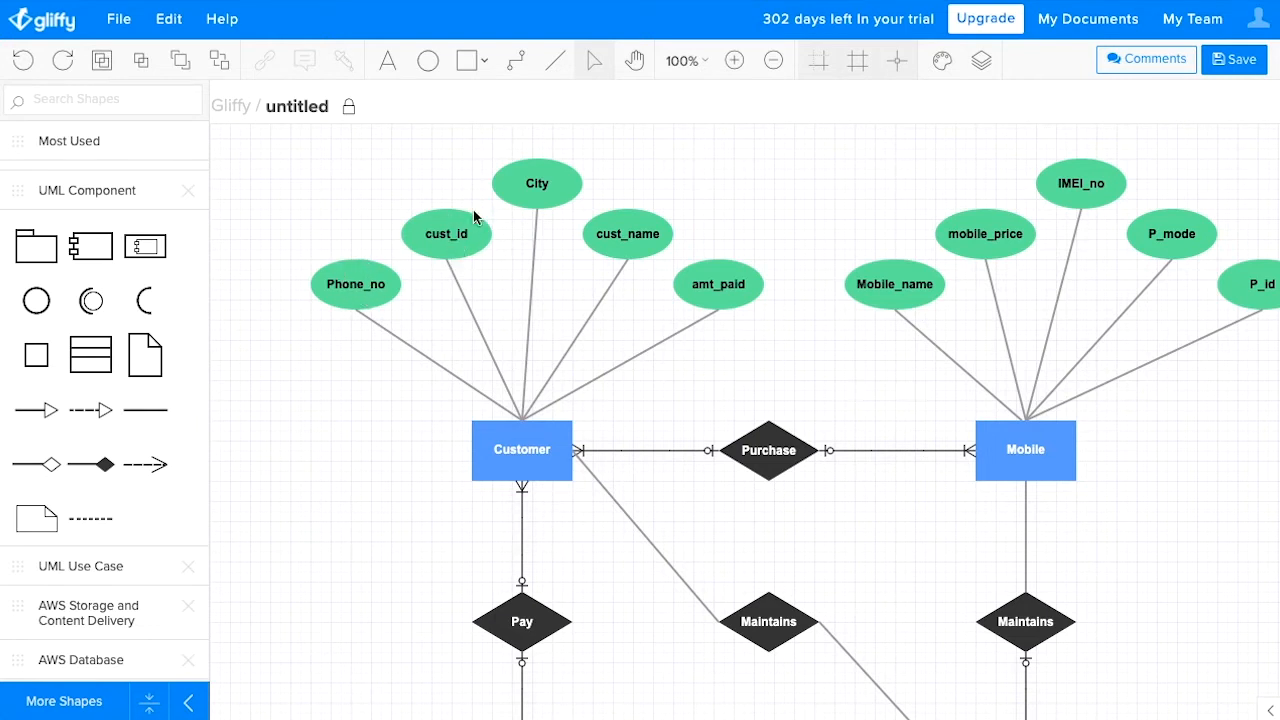
{"action": "mouse_move", "coordinate": [622, 270]}
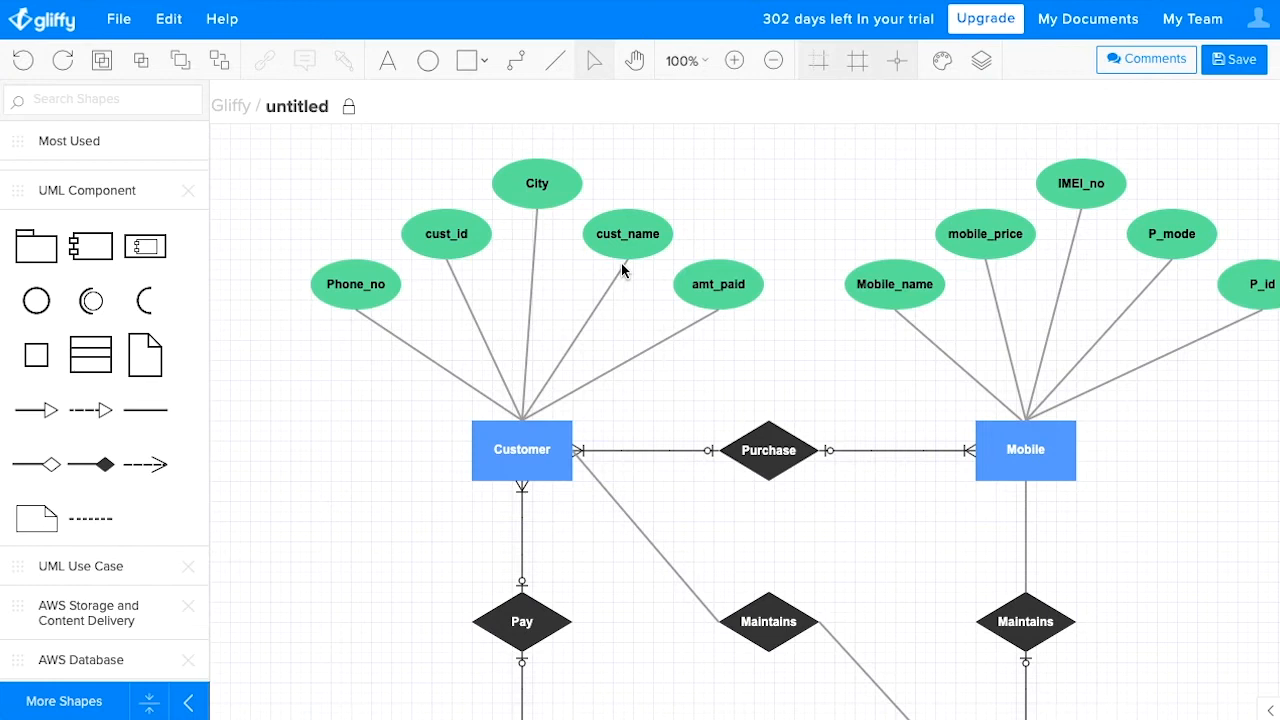
{"action": "mouse_move", "coordinate": [728, 304]}
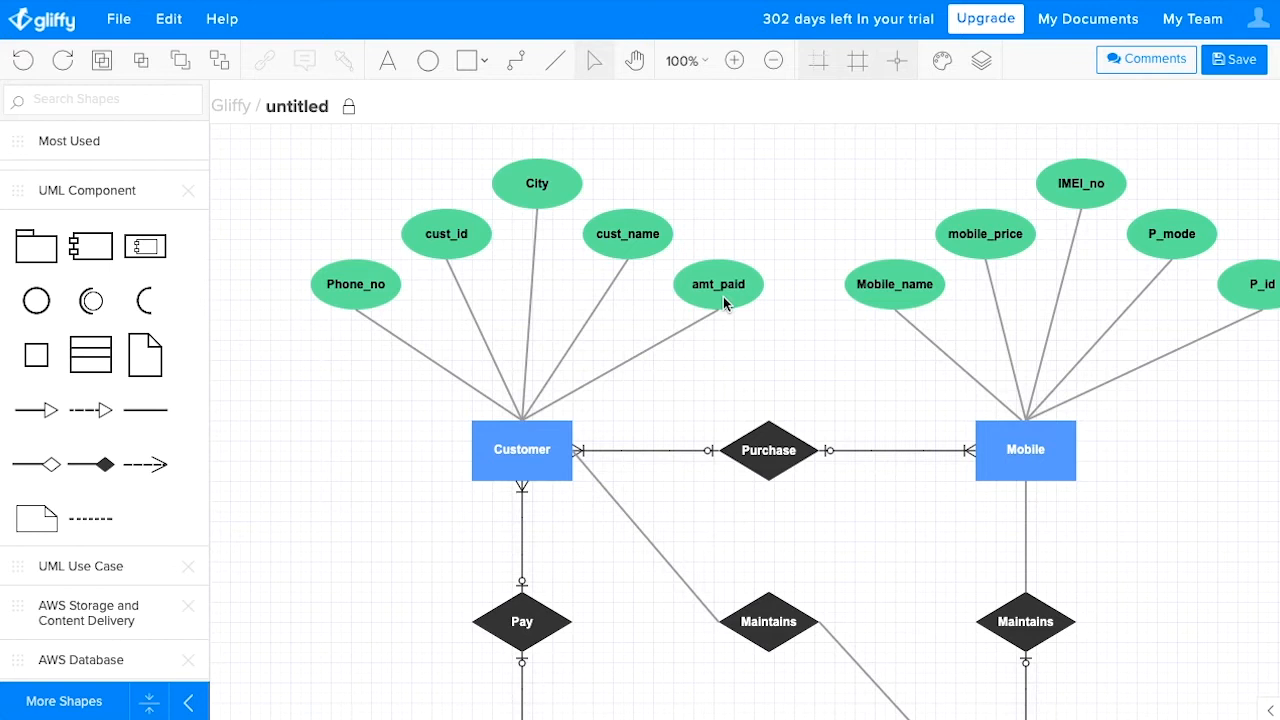
{"action": "mouse_move", "coordinate": [688, 176]}
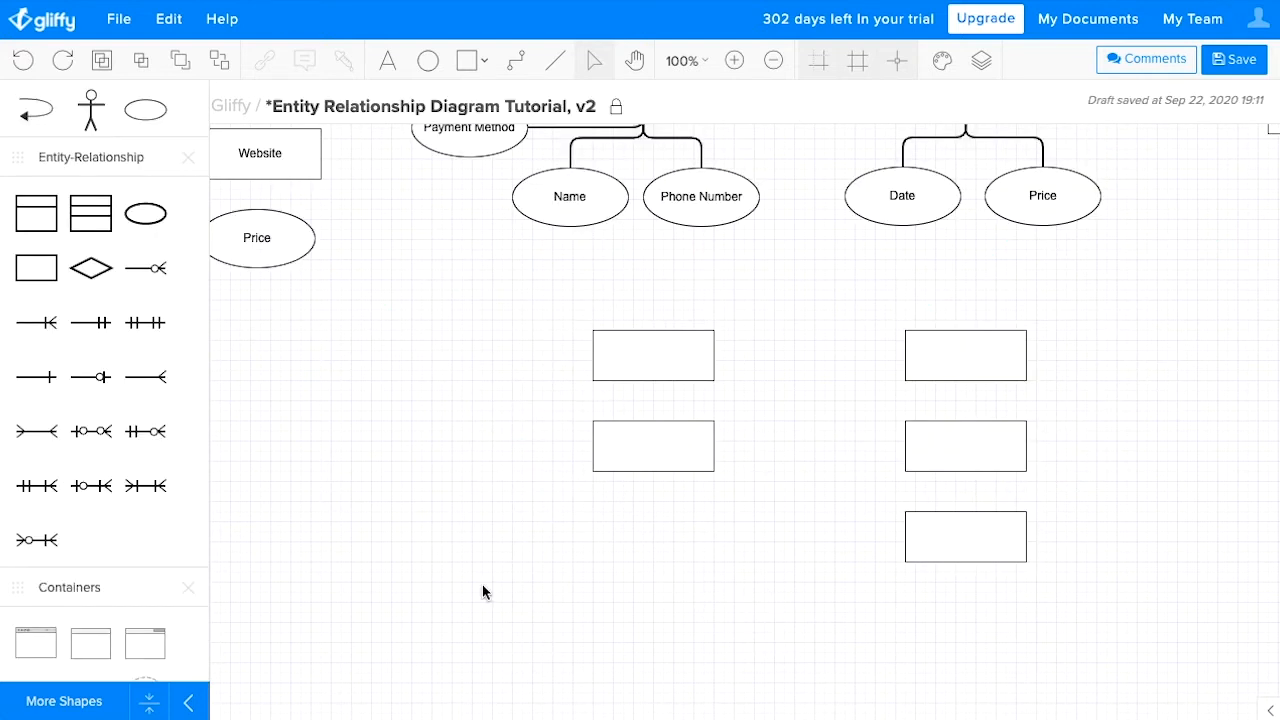
Pan the canvas from the Chen Customer–Orders–Ticket diagram to the crow's-foot table version
{"action": "left_click_drag", "start_coordinate": [144, 214], "coordinate": [480, 446]}
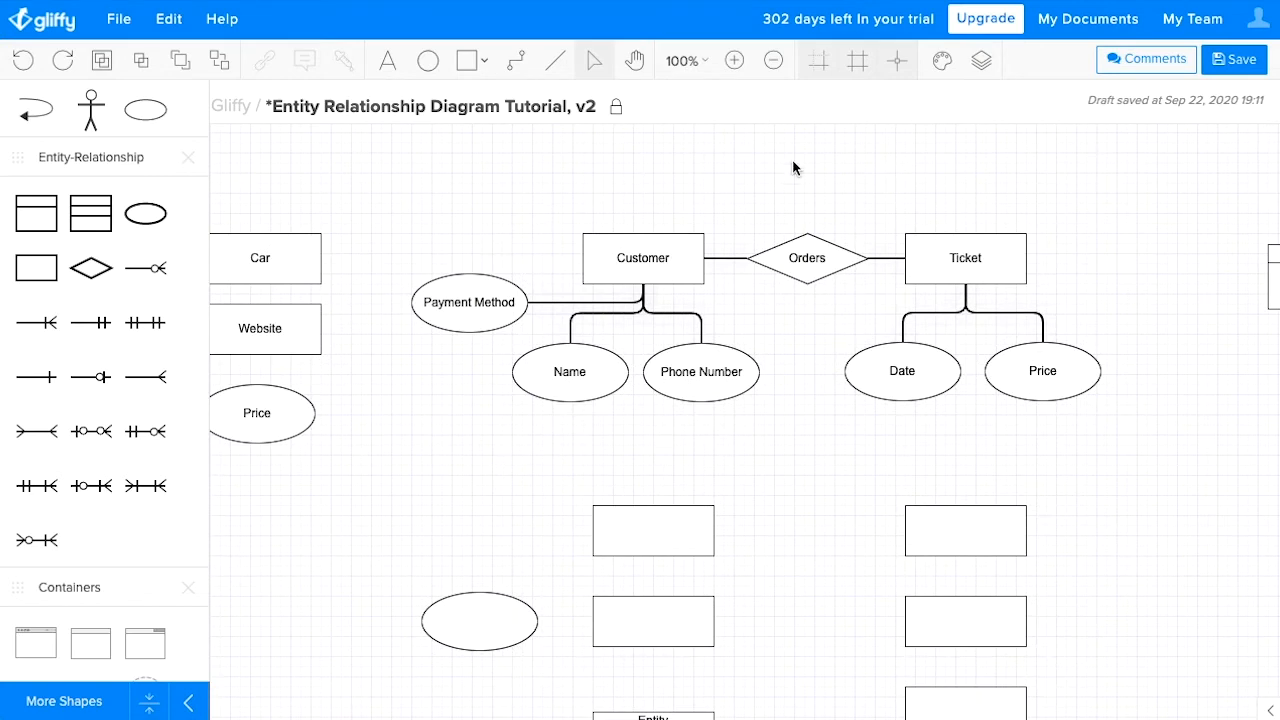
{"action": "mouse_move", "coordinate": [796, 448]}
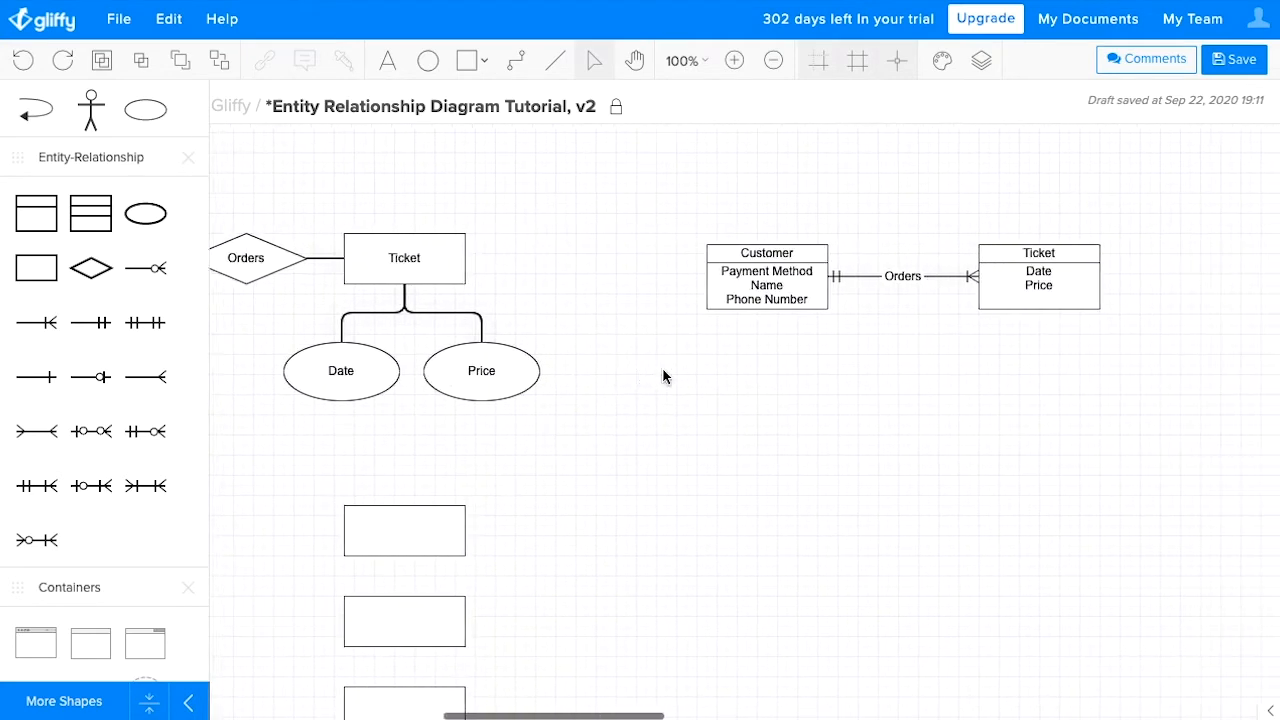
{"action": "scroll", "scroll_direction": "right", "scroll_amount": 3}
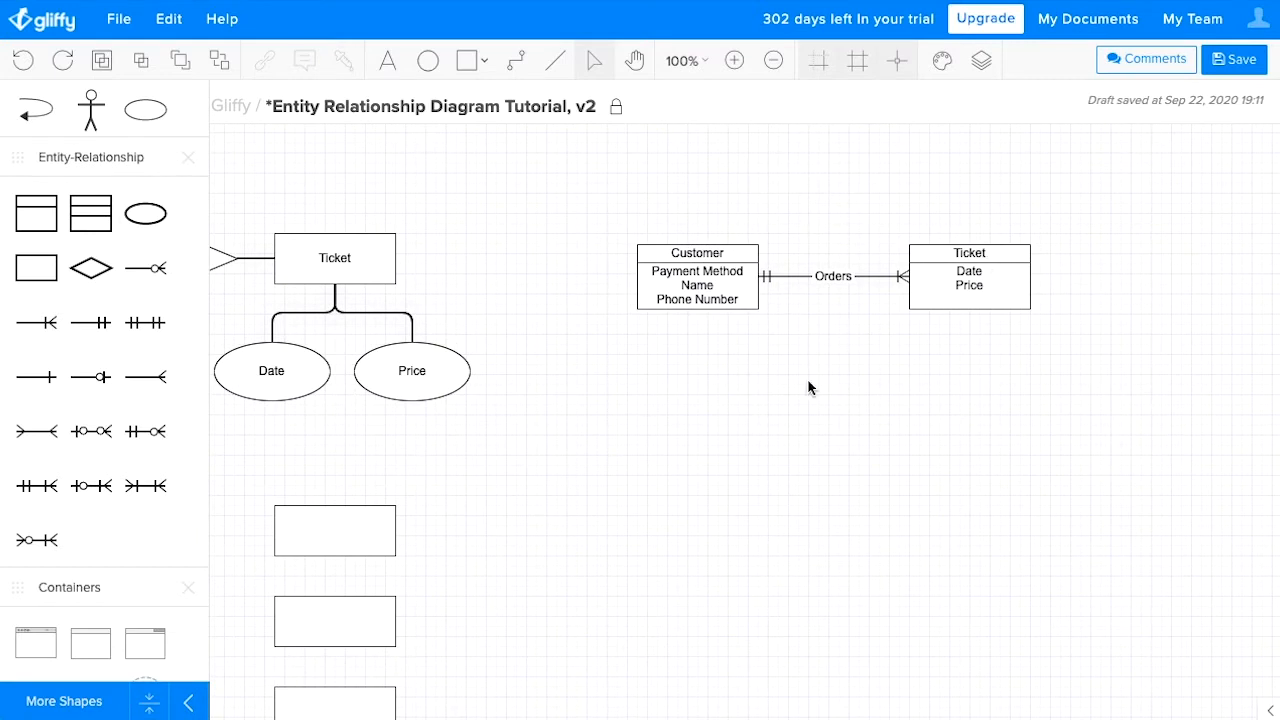
{"action": "mouse_move", "coordinate": [668, 312]}
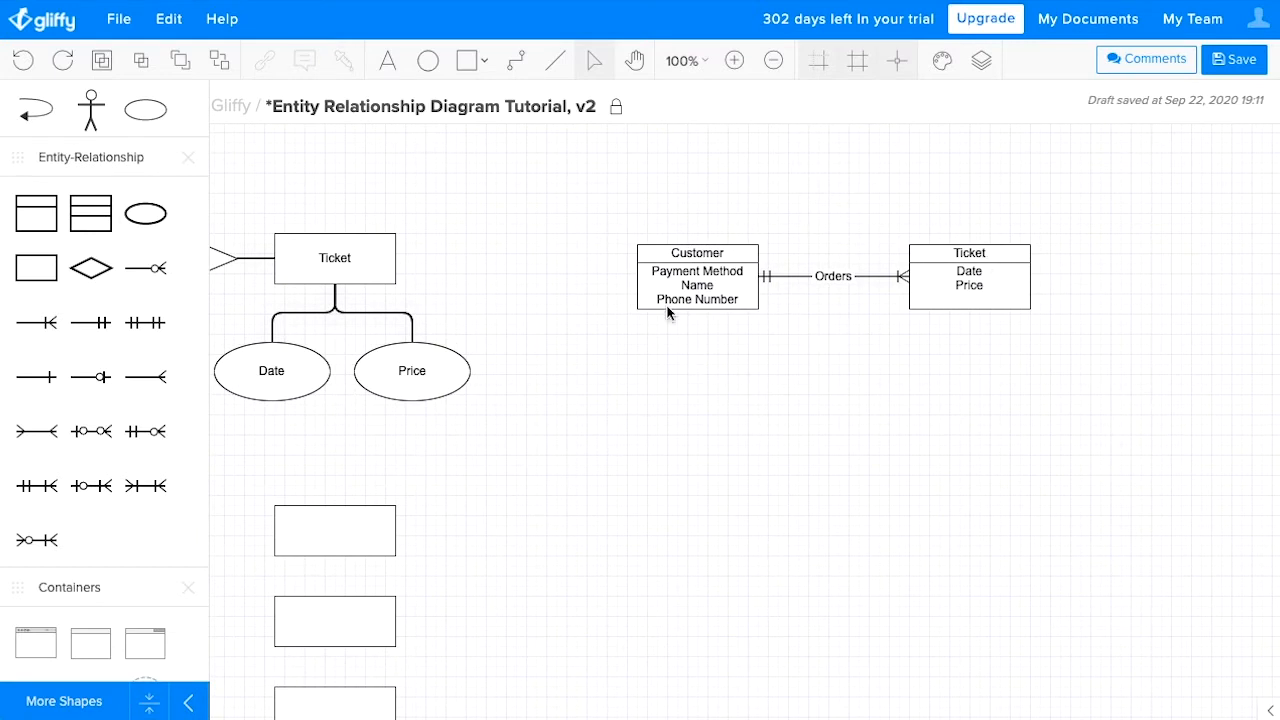
{"action": "mouse_move", "coordinate": [796, 356]}
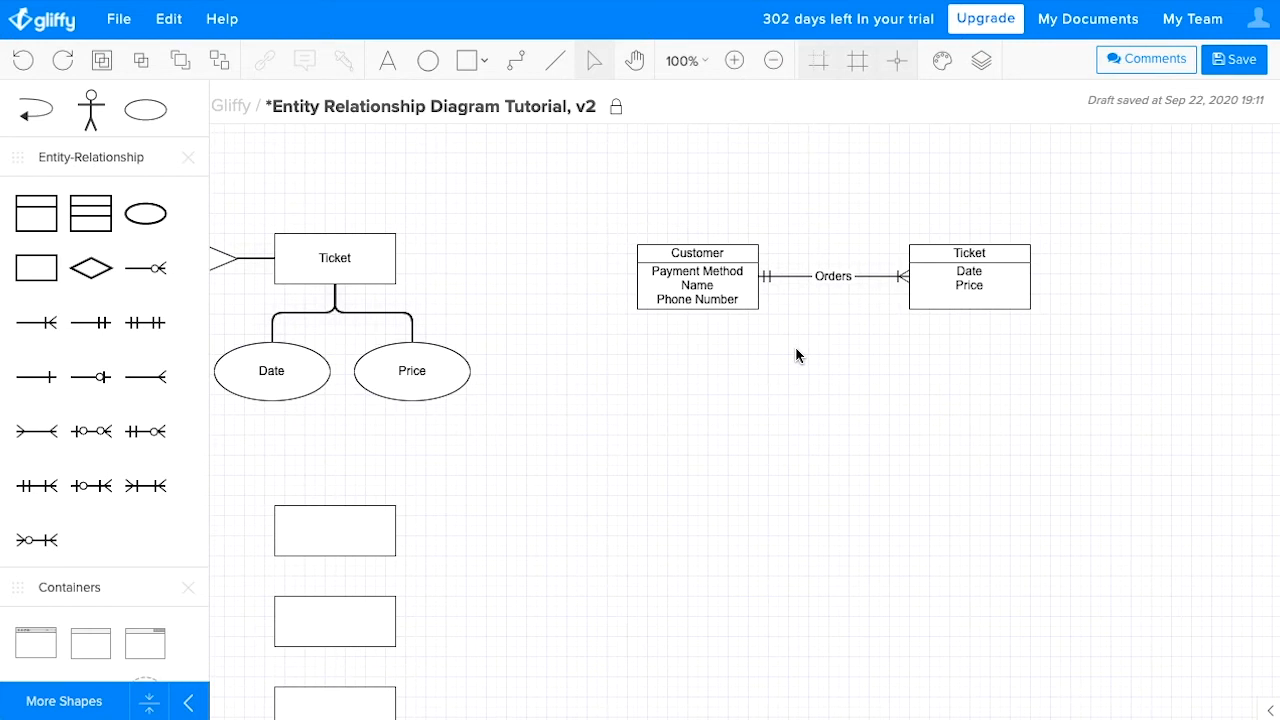
{"action": "mouse_move", "coordinate": [796, 356]}
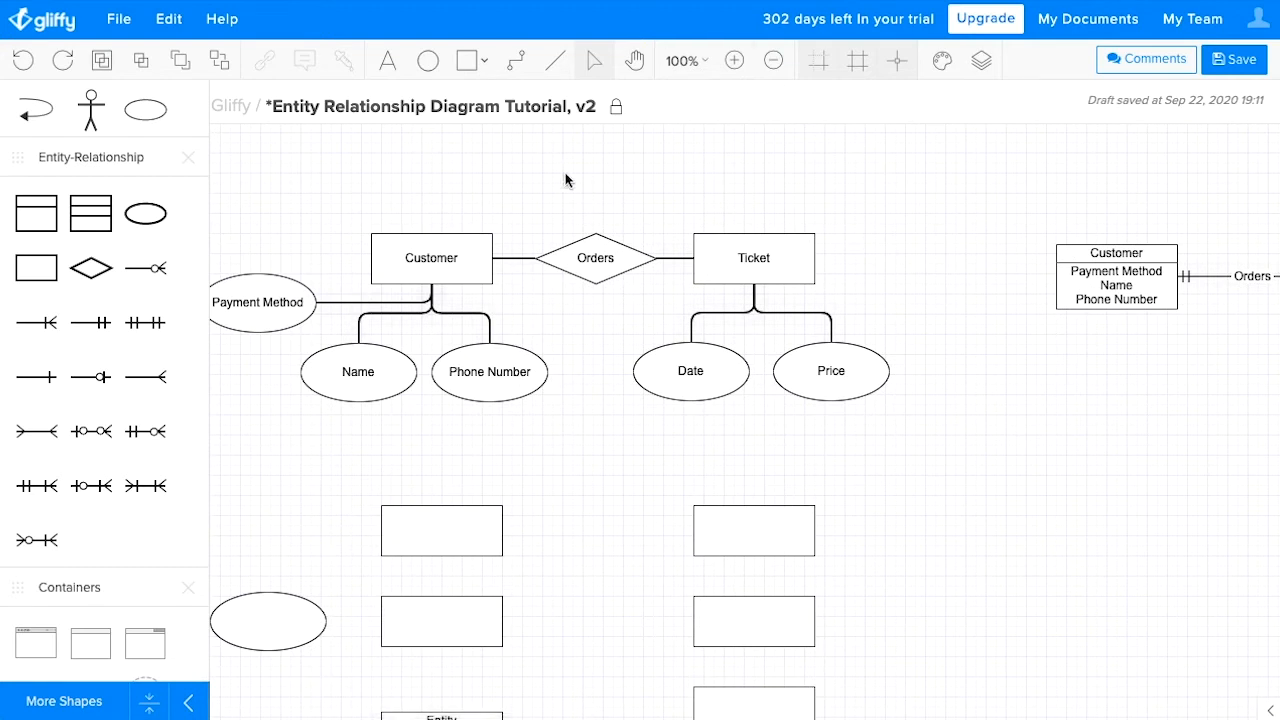
{"action": "mouse_move", "coordinate": [616, 492]}
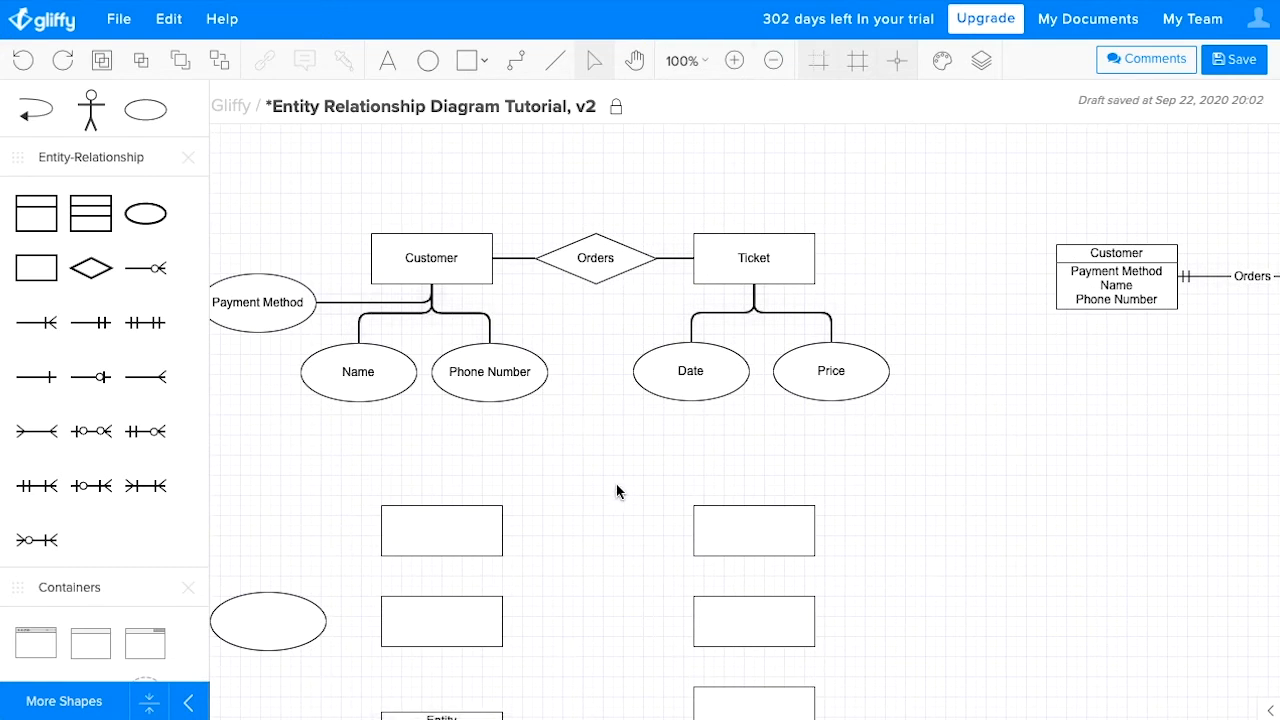
{"action": "mouse_move", "coordinate": [736, 292]}
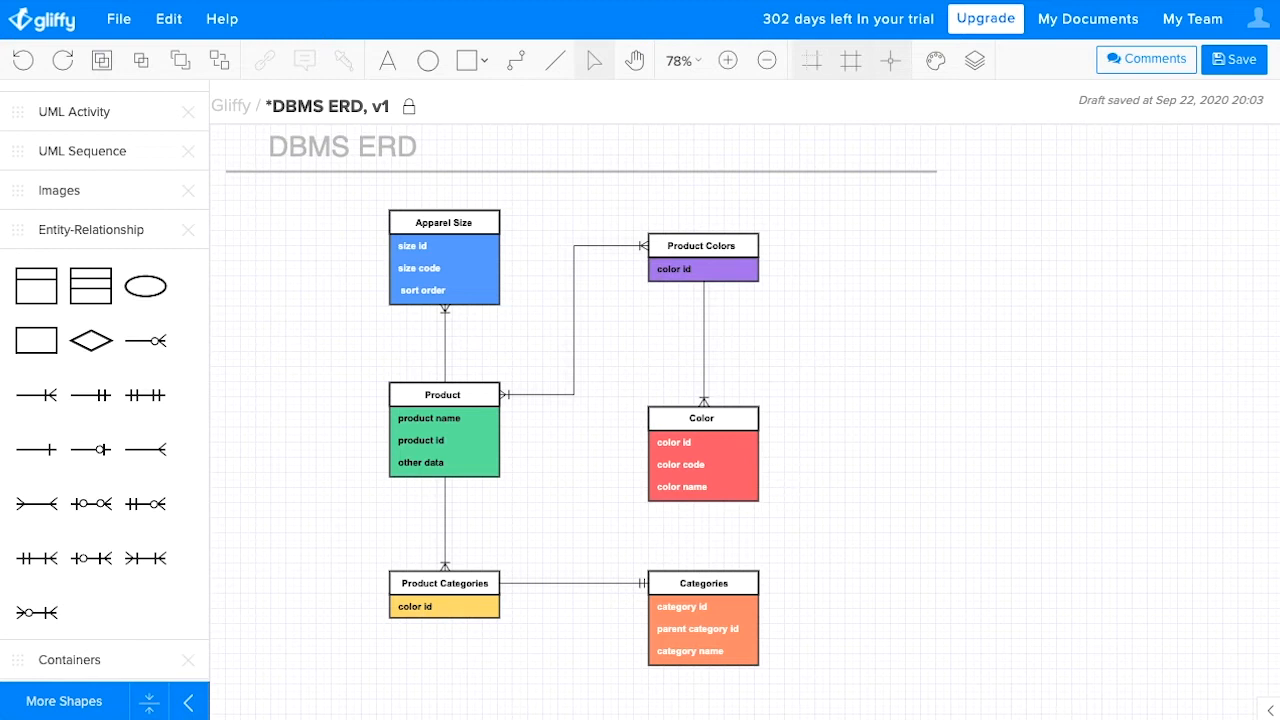
{"action": "mouse_move", "coordinate": [630, 96]}
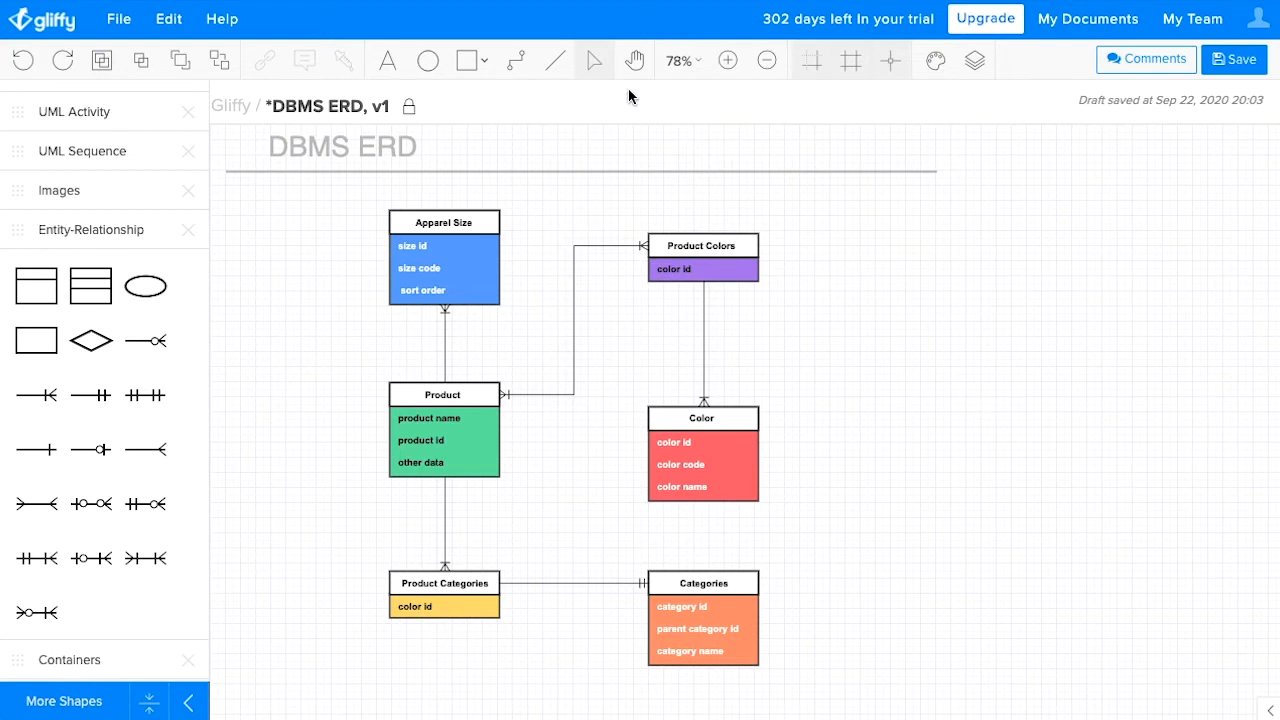
{"action": "mouse_move", "coordinate": [516, 402]}
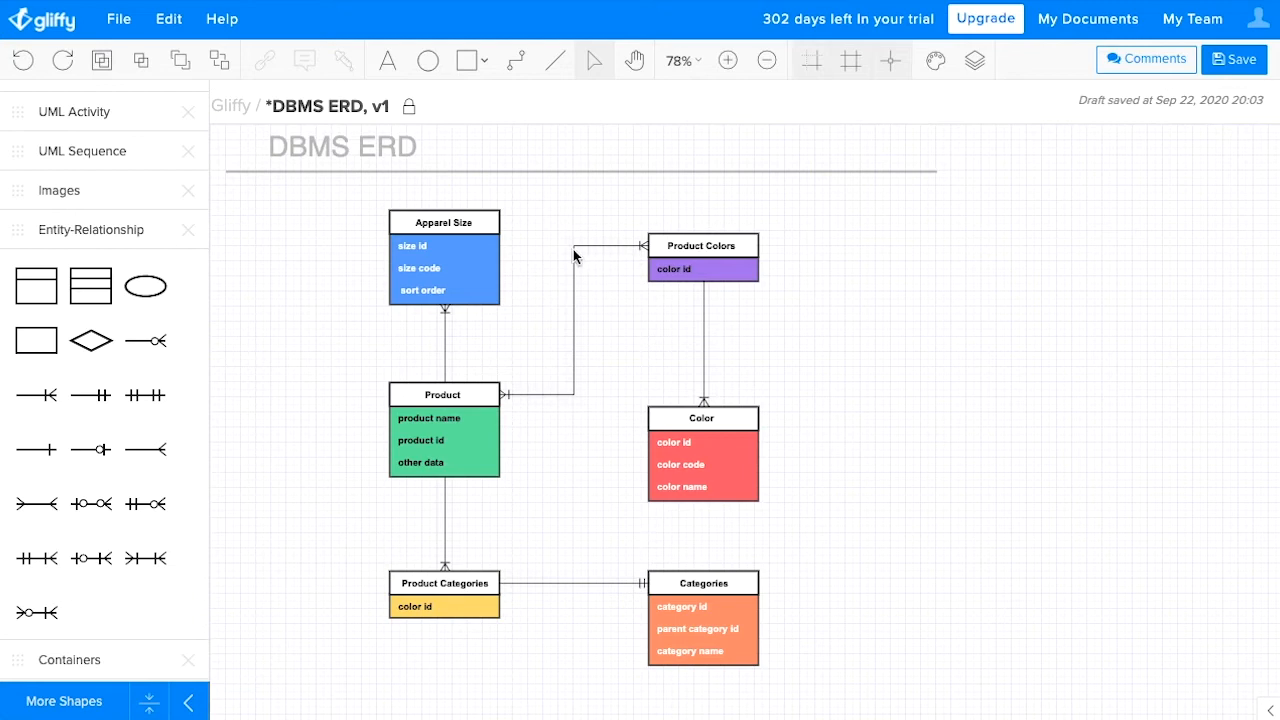
{"action": "mouse_move", "coordinate": [640, 234]}
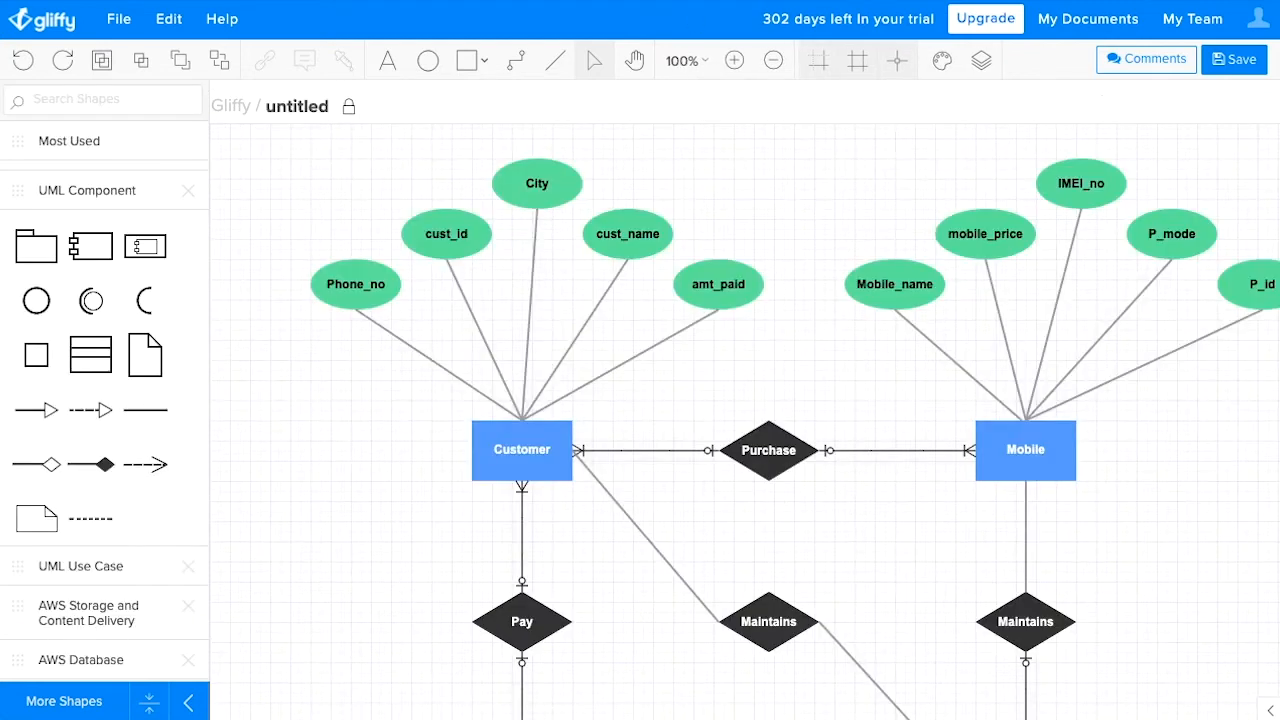
Scroll the untitled mobile-shop diagram down to reveal the Bill and Login entities
{"action": "scroll", "scroll_direction": "down", "scroll_amount": 3}
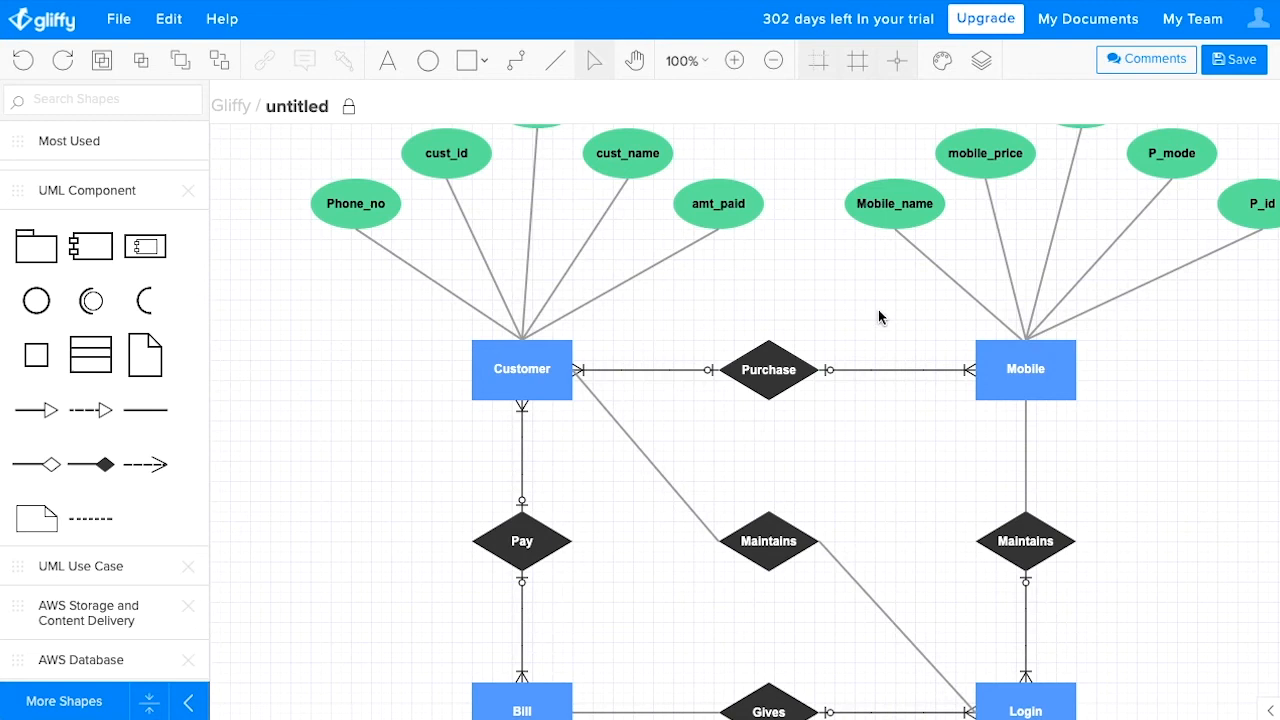
{"action": "left_click", "coordinate": [768, 368]}
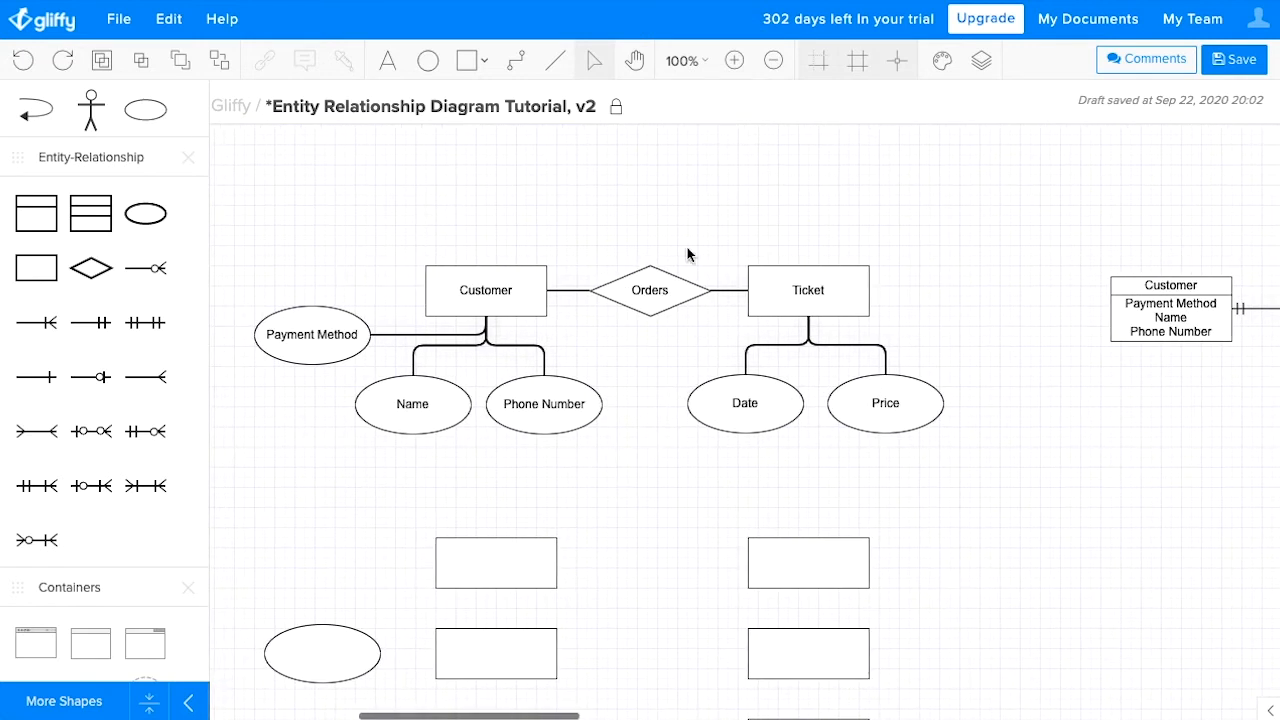
{"action": "mouse_move", "coordinate": [658, 364]}
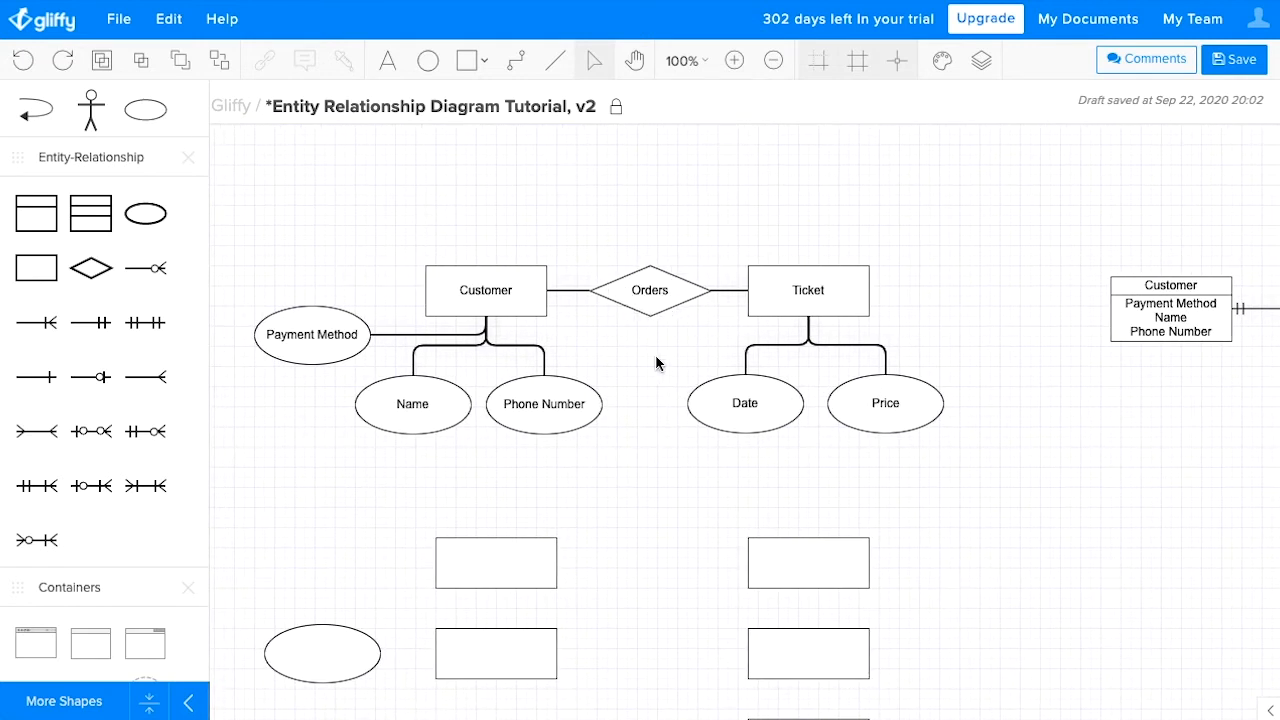
{"action": "mouse_move", "coordinate": [630, 360]}
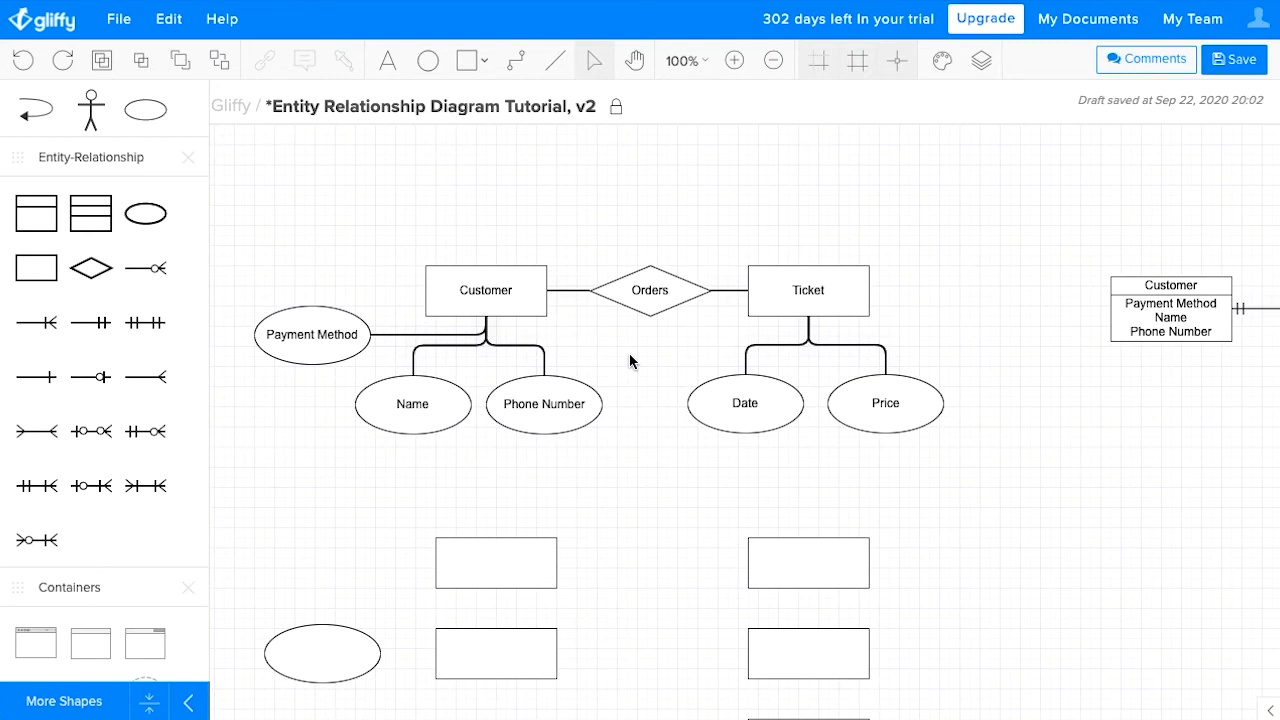
{"action": "mouse_move", "coordinate": [812, 270]}
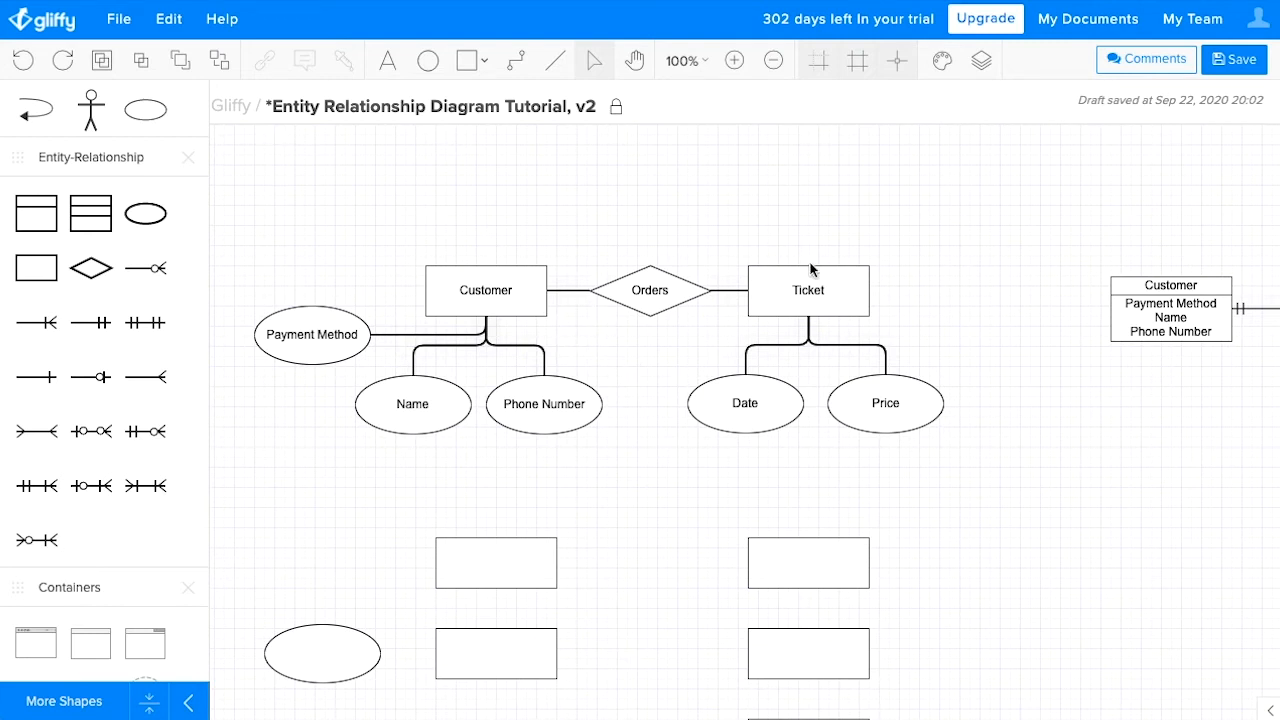
{"action": "mouse_move", "coordinate": [508, 400]}
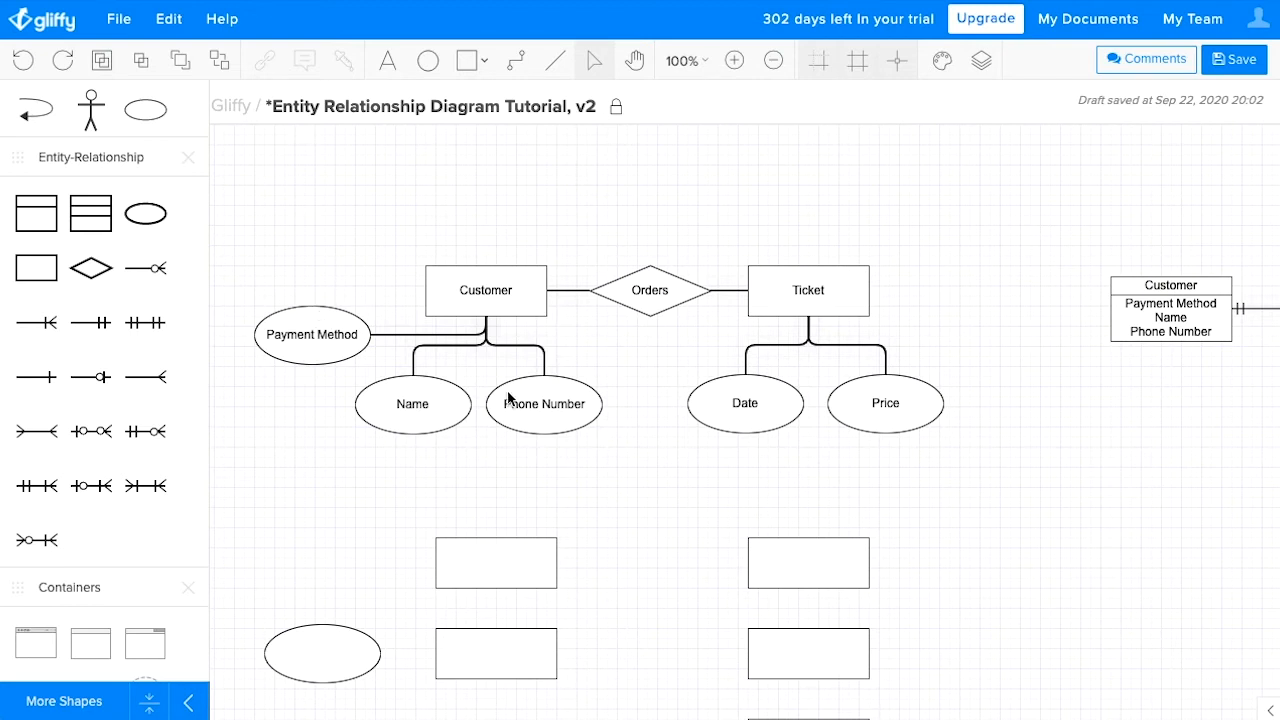
{"action": "mouse_move", "coordinate": [556, 418]}
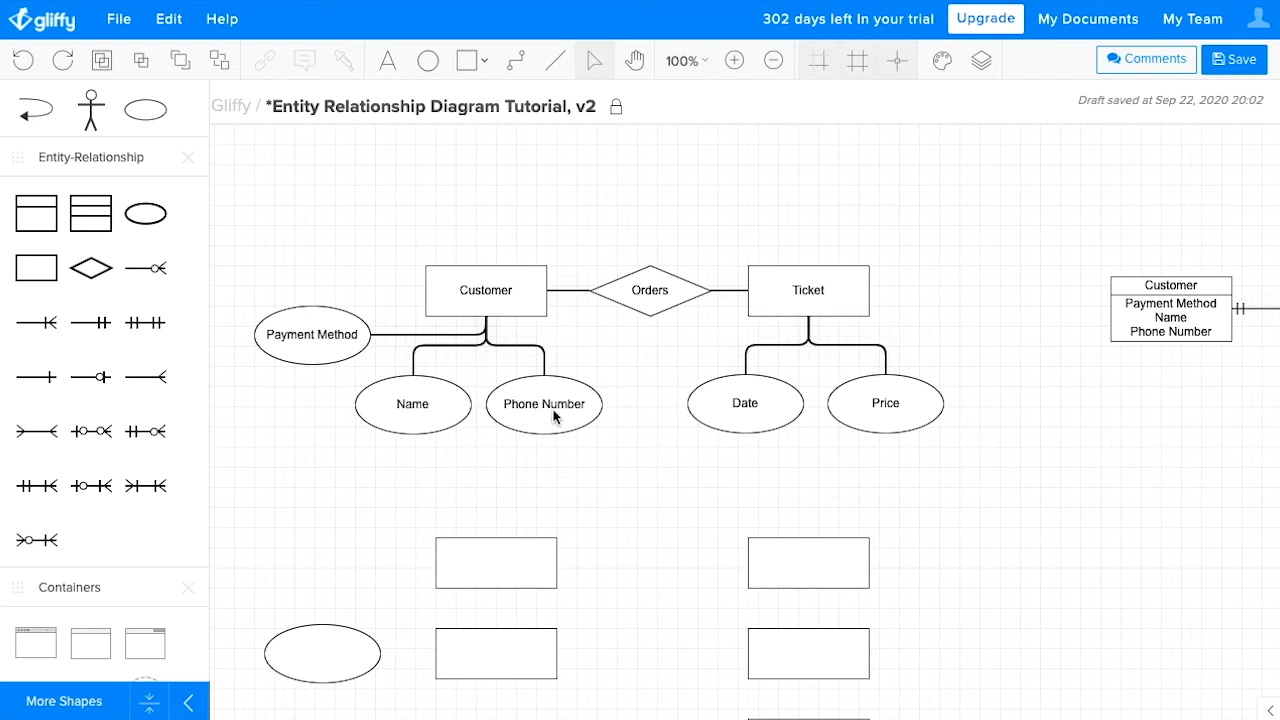
{"action": "mouse_move", "coordinate": [852, 296]}
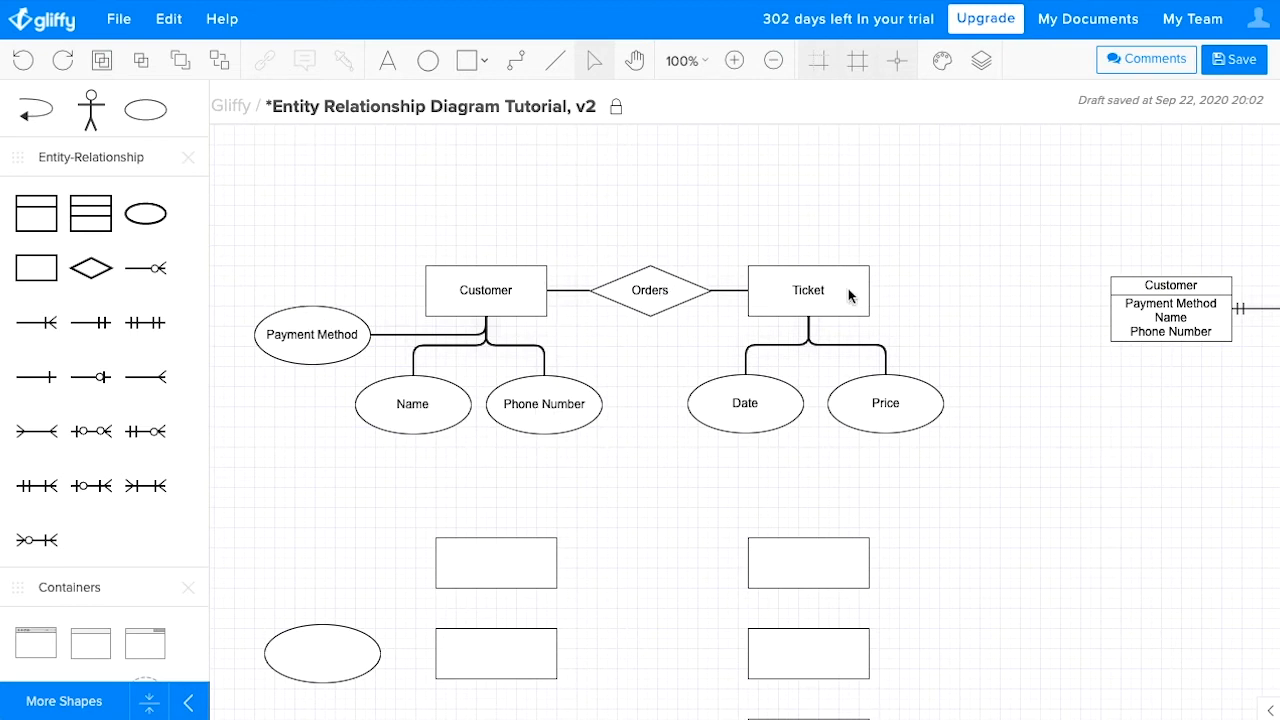
{"action": "mouse_move", "coordinate": [692, 368]}
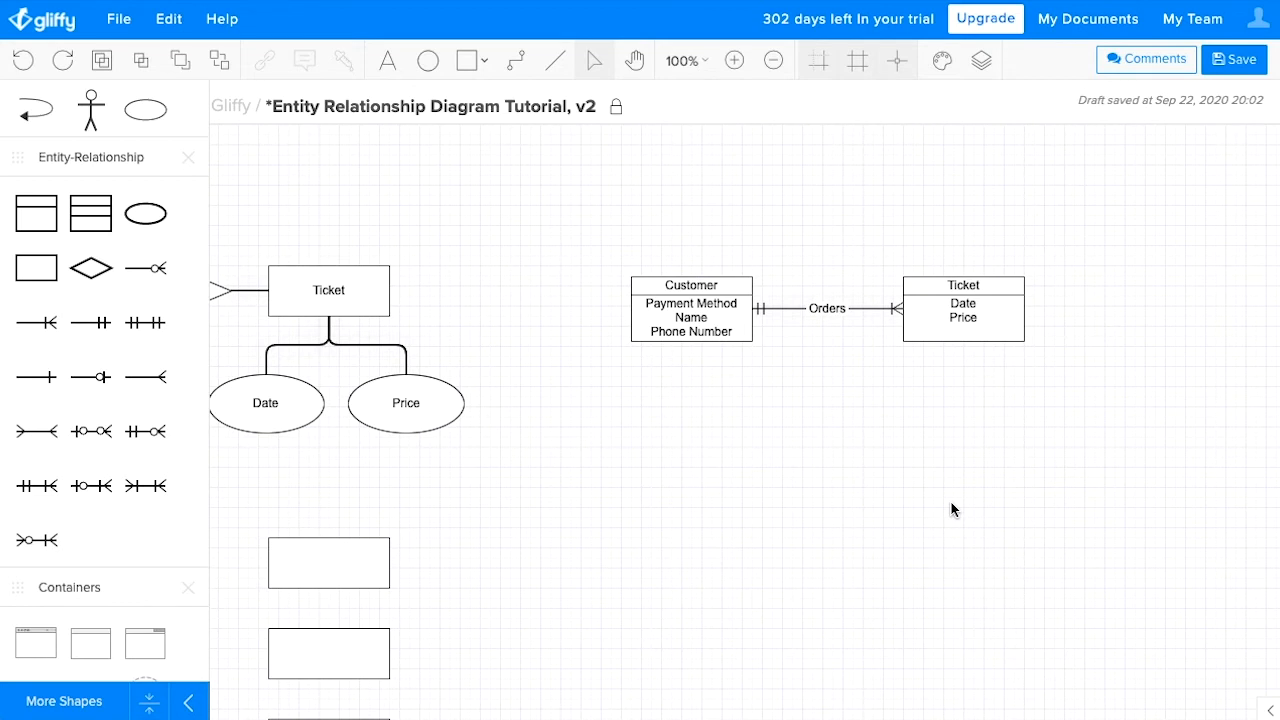
{"action": "mouse_move", "coordinate": [940, 510]}
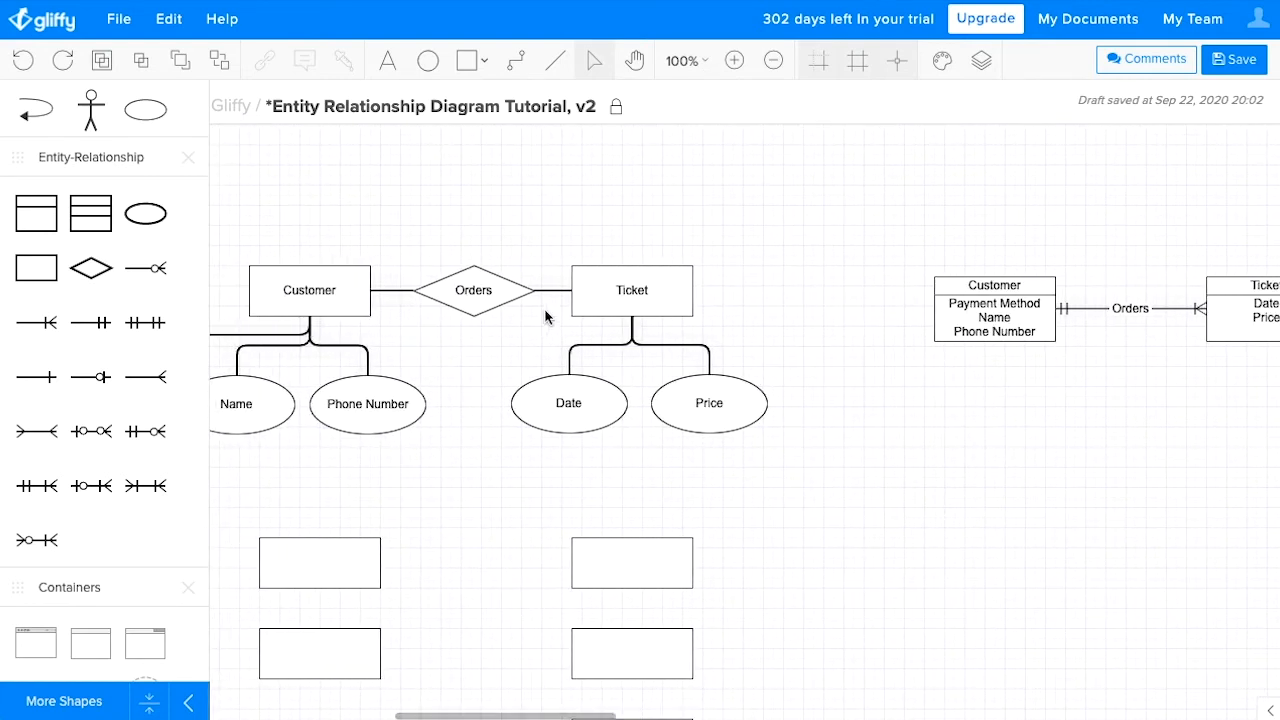
Pan over to the examples area with sample entities and the cardinality legend
{"action": "left_click", "coordinate": [310, 290]}
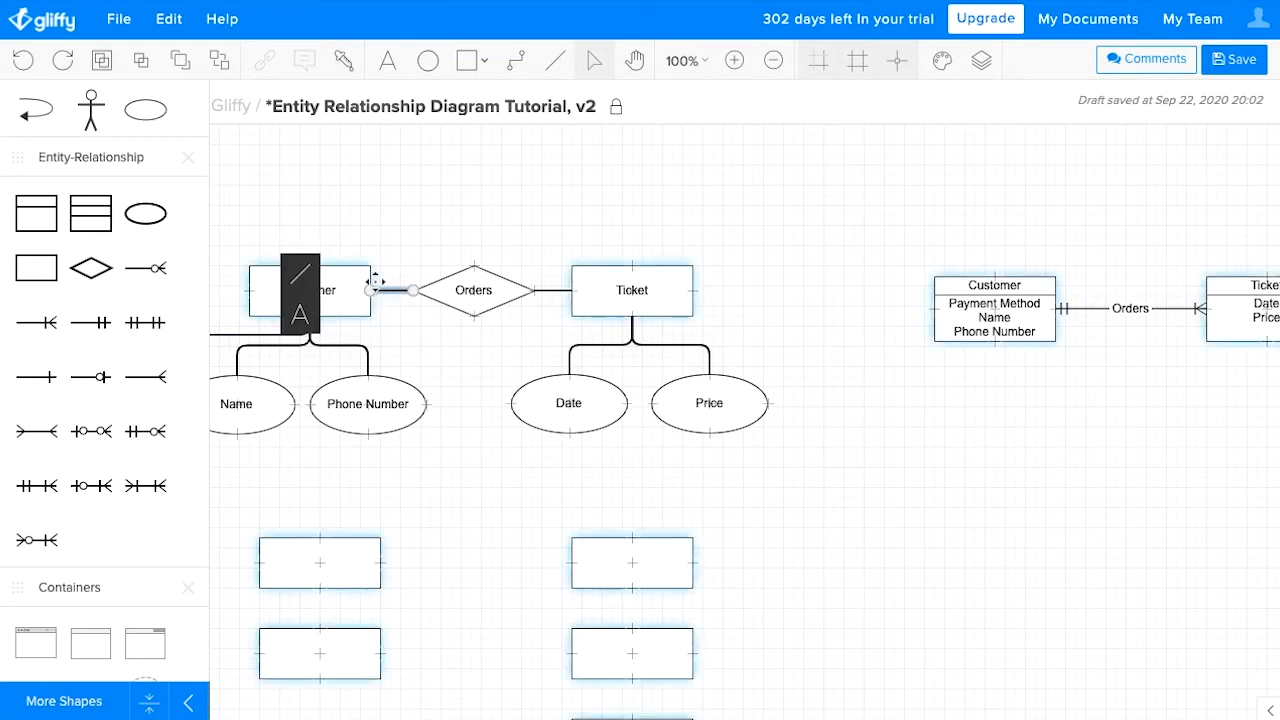
{"action": "left_click", "coordinate": [20, 270]}
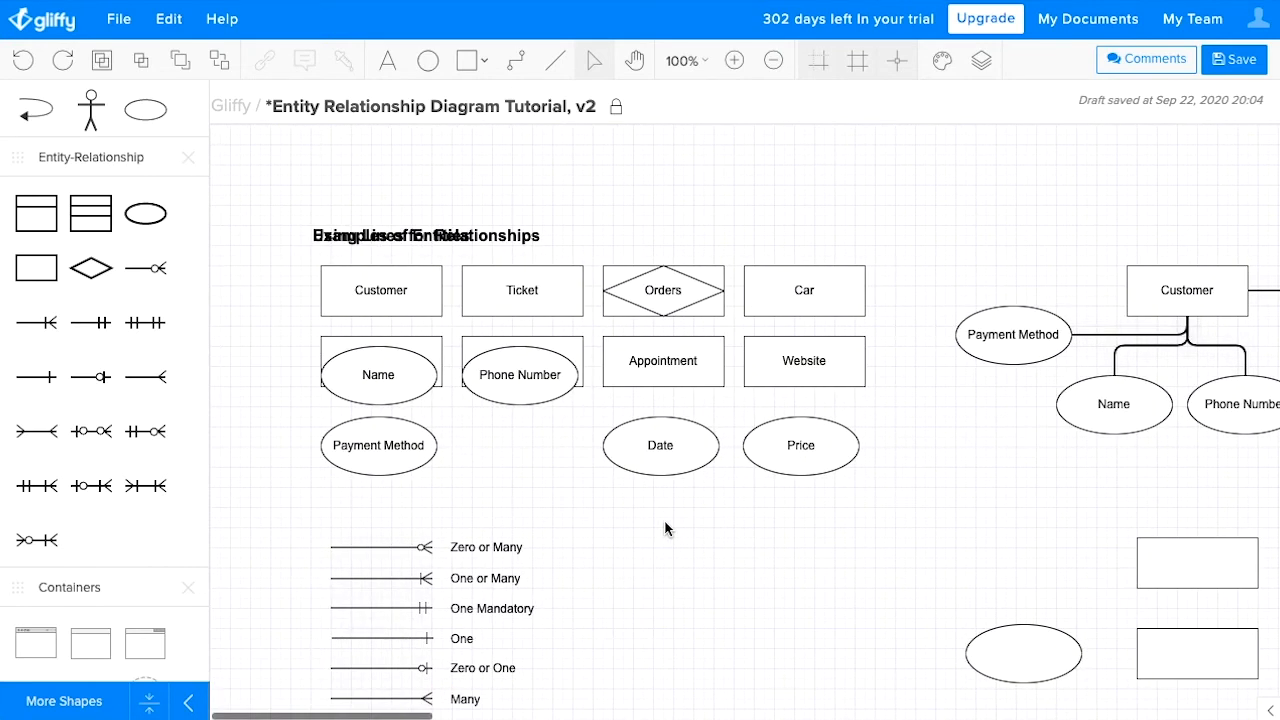
Zoom to 200% to inspect the cardinality symbols, then reset zoom to 100%
{"action": "left_click", "coordinate": [684, 60]}
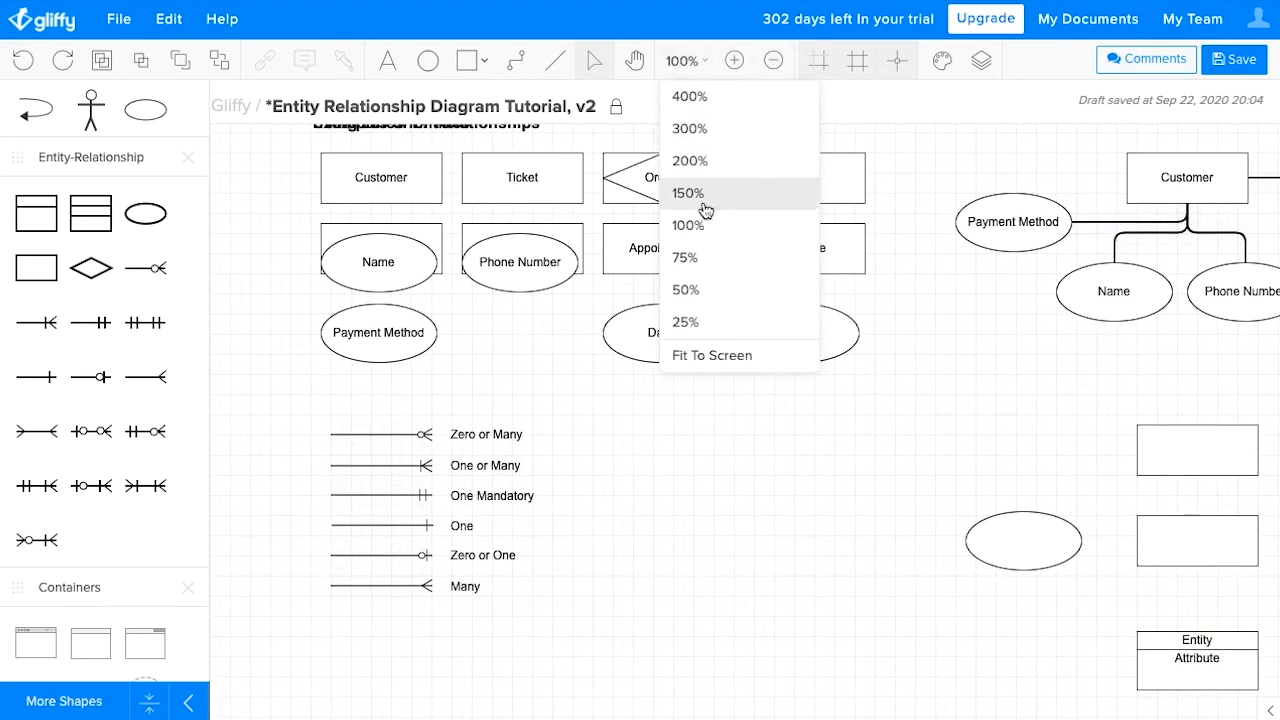
{"action": "left_click", "coordinate": [688, 160]}
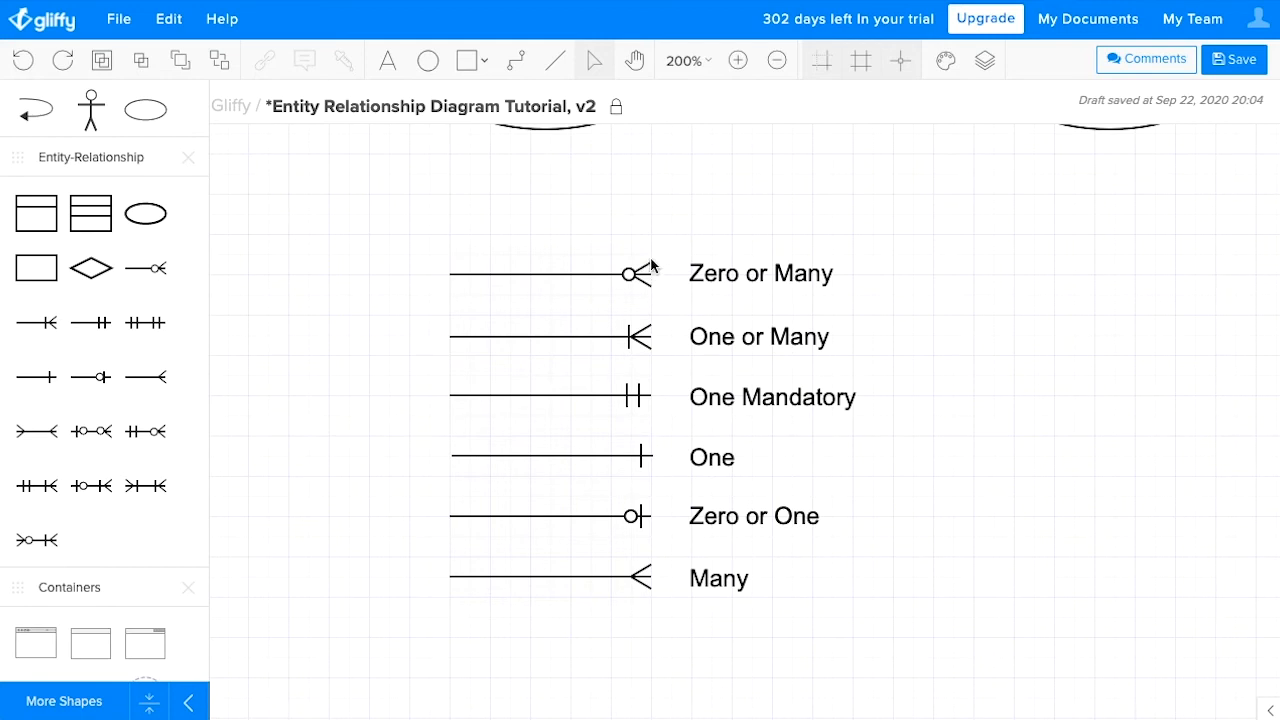
{"action": "mouse_move", "coordinate": [660, 296]}
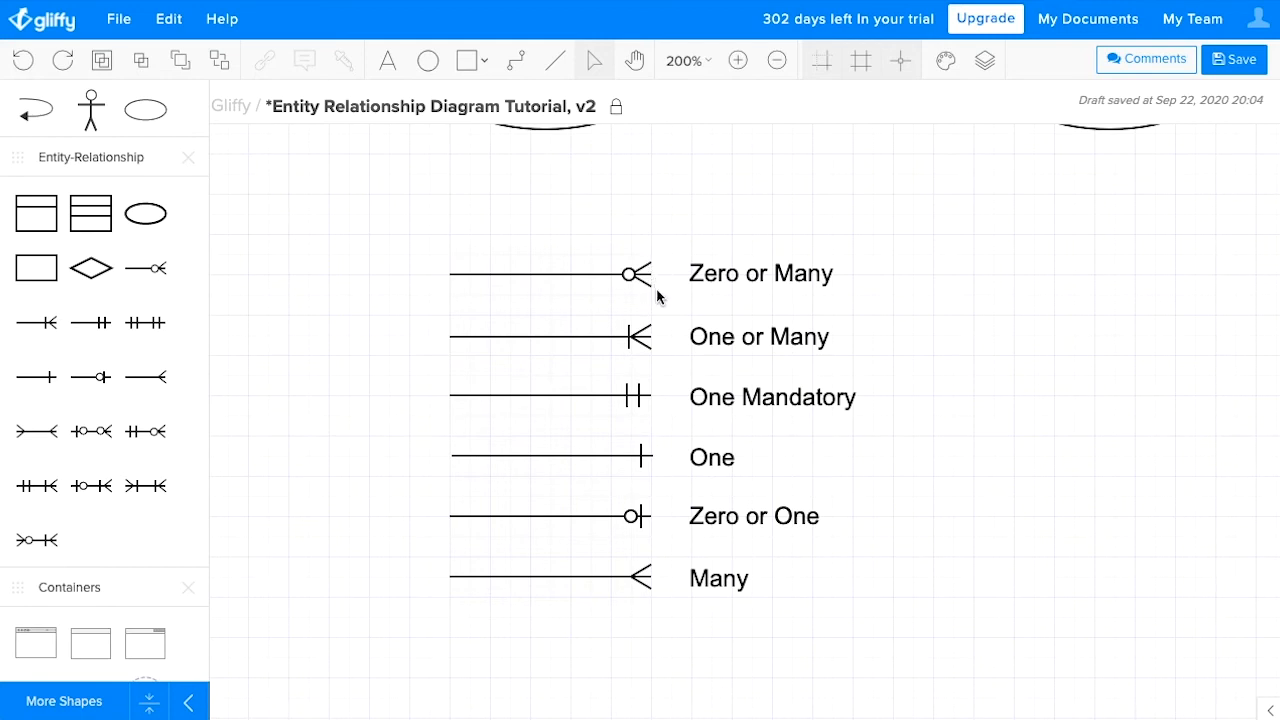
{"action": "mouse_move", "coordinate": [632, 348]}
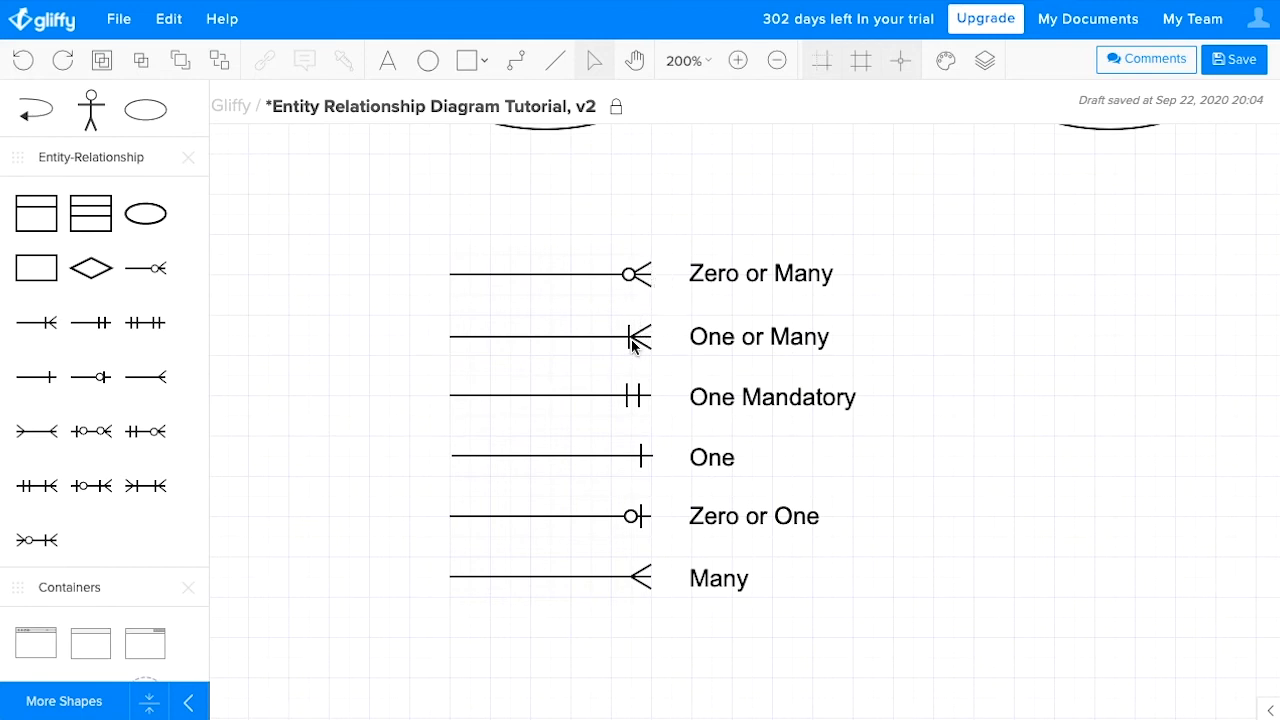
{"action": "mouse_move", "coordinate": [700, 404]}
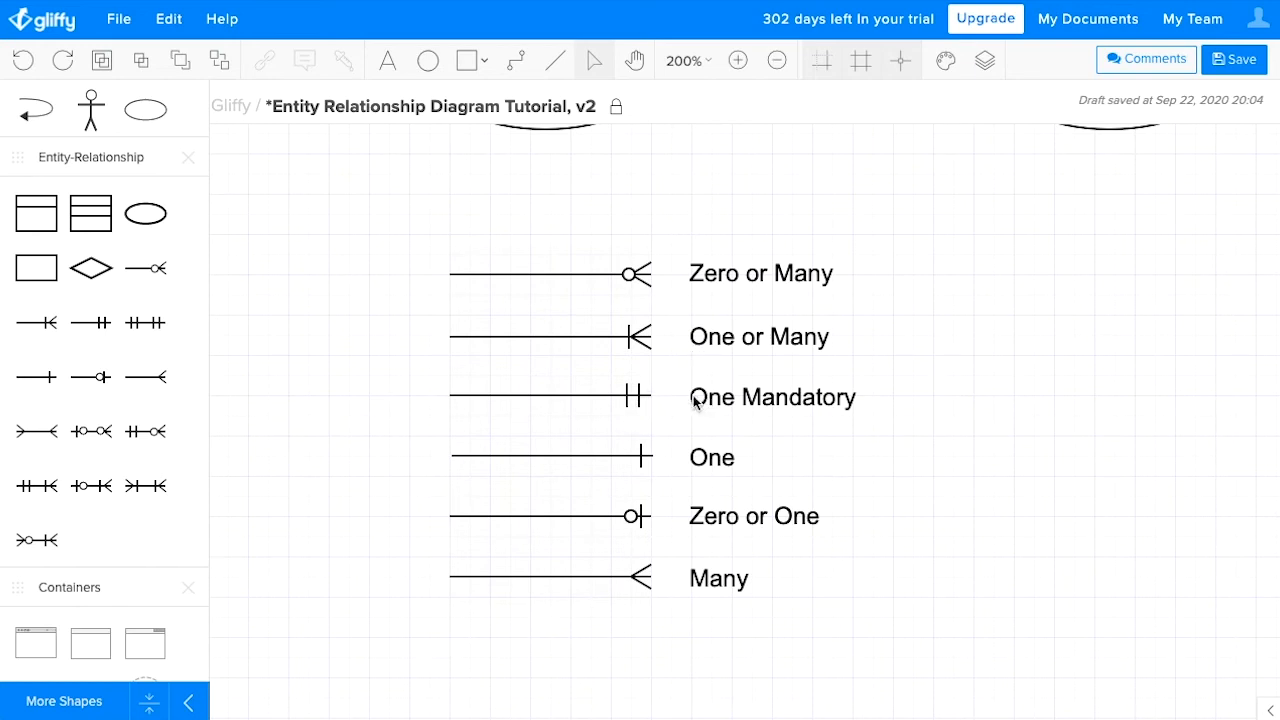
{"action": "mouse_move", "coordinate": [672, 452]}
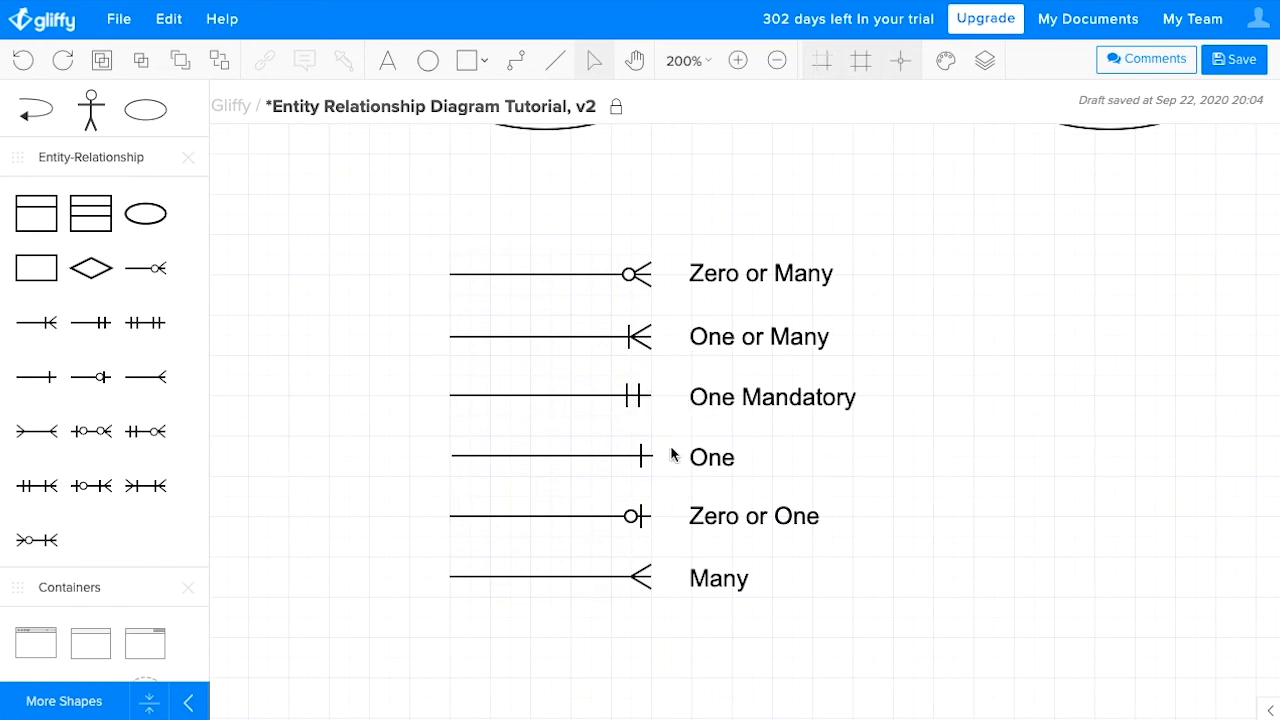
{"action": "mouse_move", "coordinate": [656, 590]}
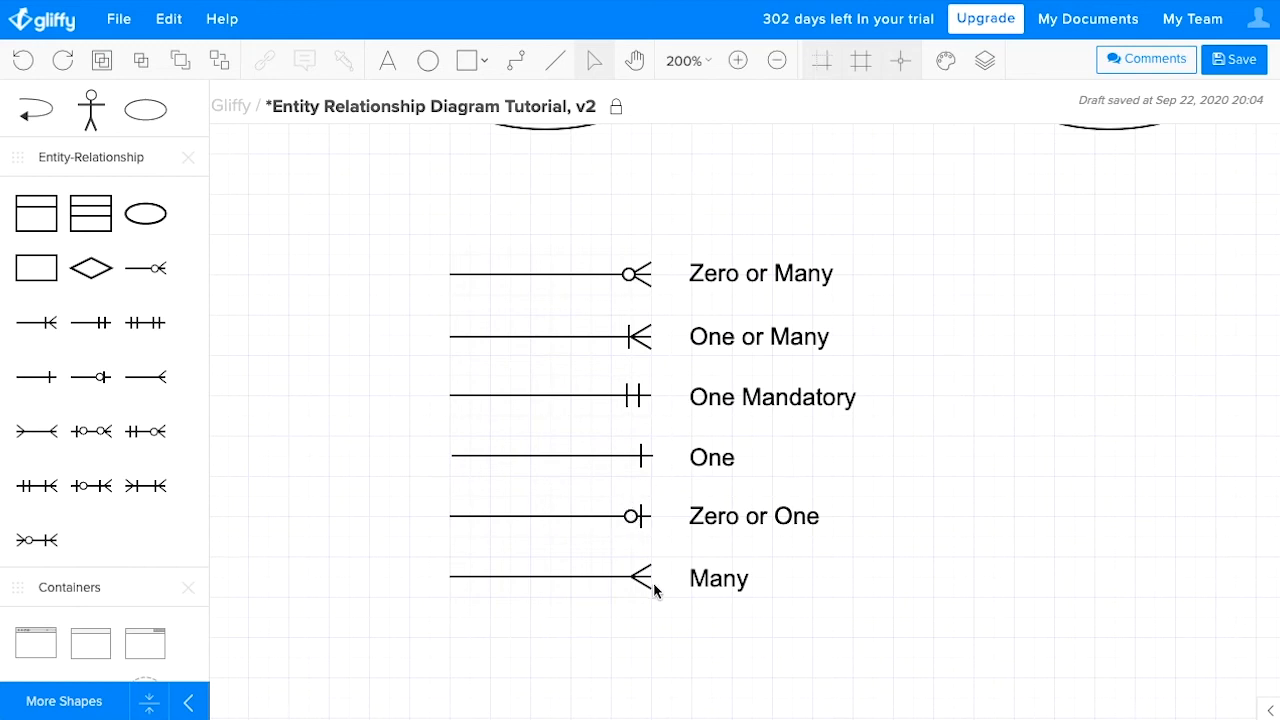
{"action": "mouse_move", "coordinate": [630, 518]}
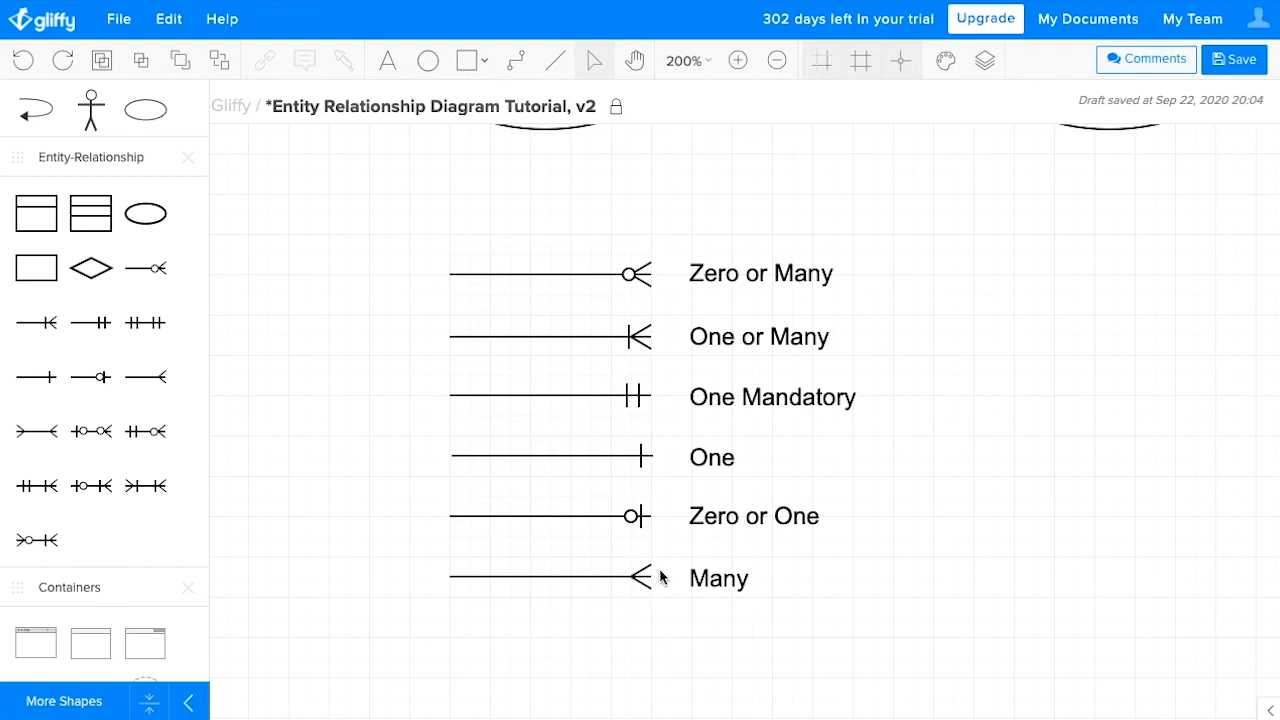
{"action": "left_click", "coordinate": [772, 60]}
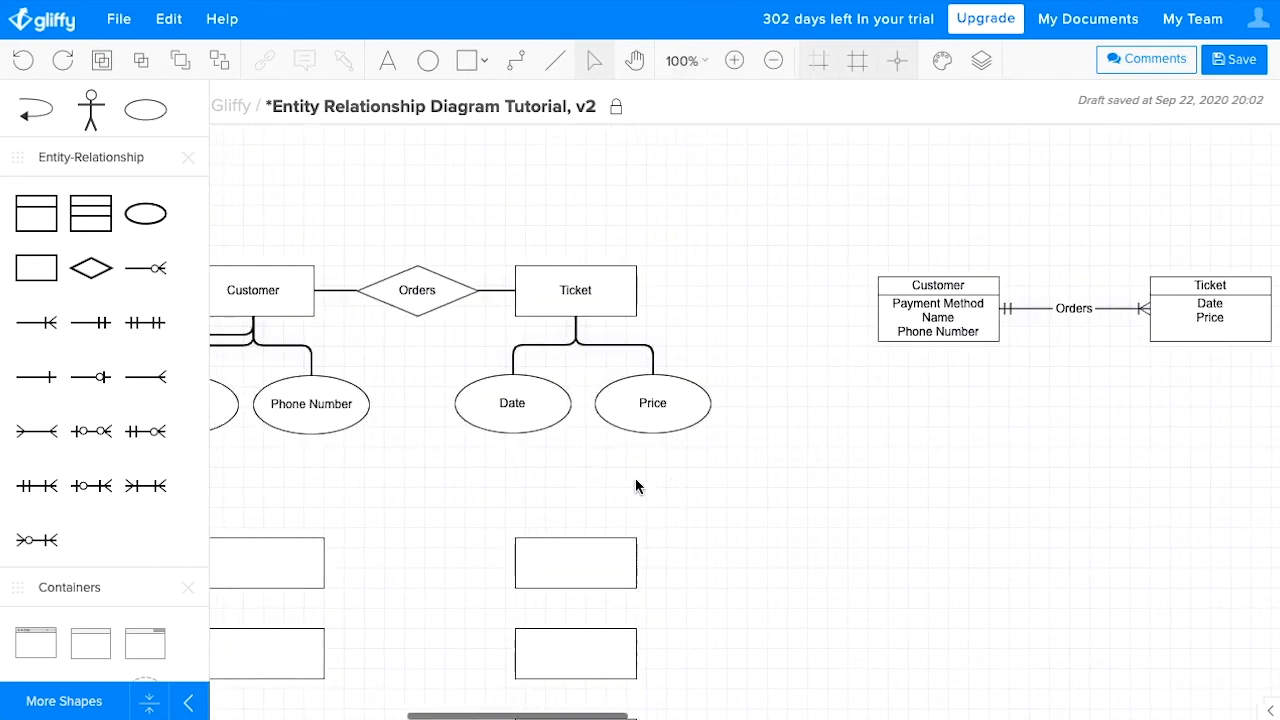
{"action": "scroll", "scroll_direction": "right", "scroll_amount": 3}
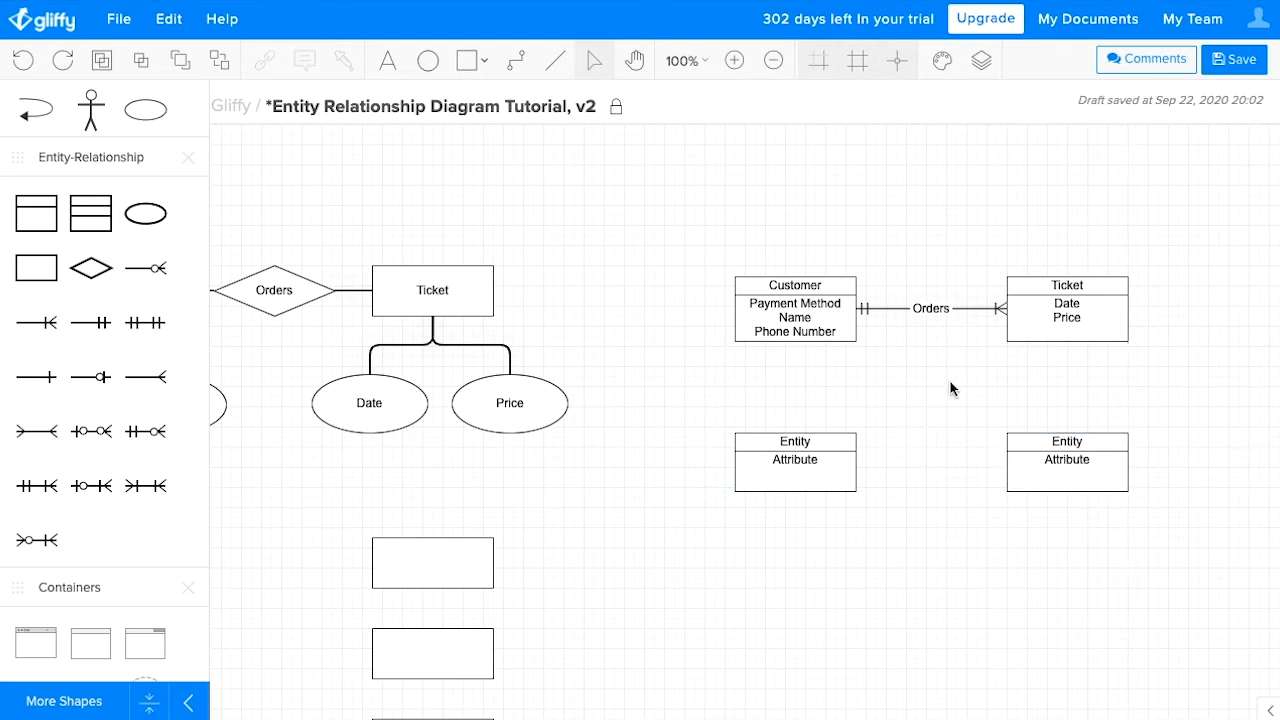
{"action": "mouse_move", "coordinate": [36, 430]}
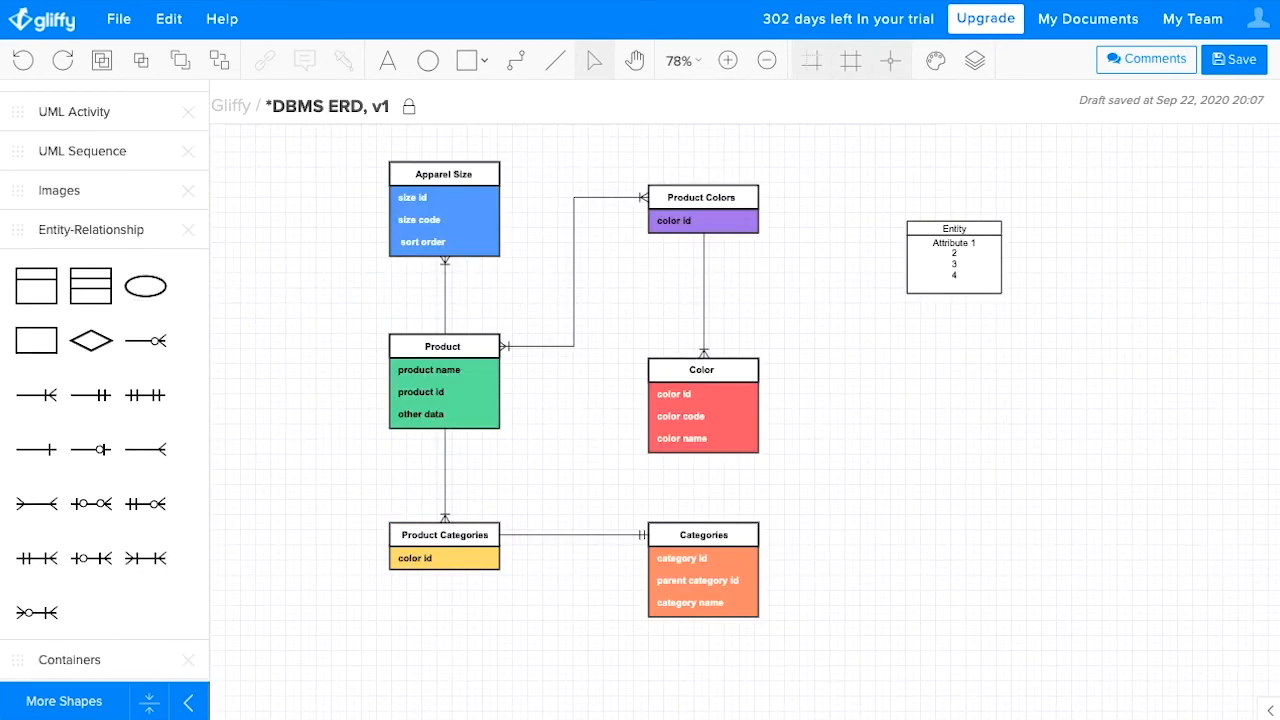
{"action": "mouse_move", "coordinate": [864, 532]}
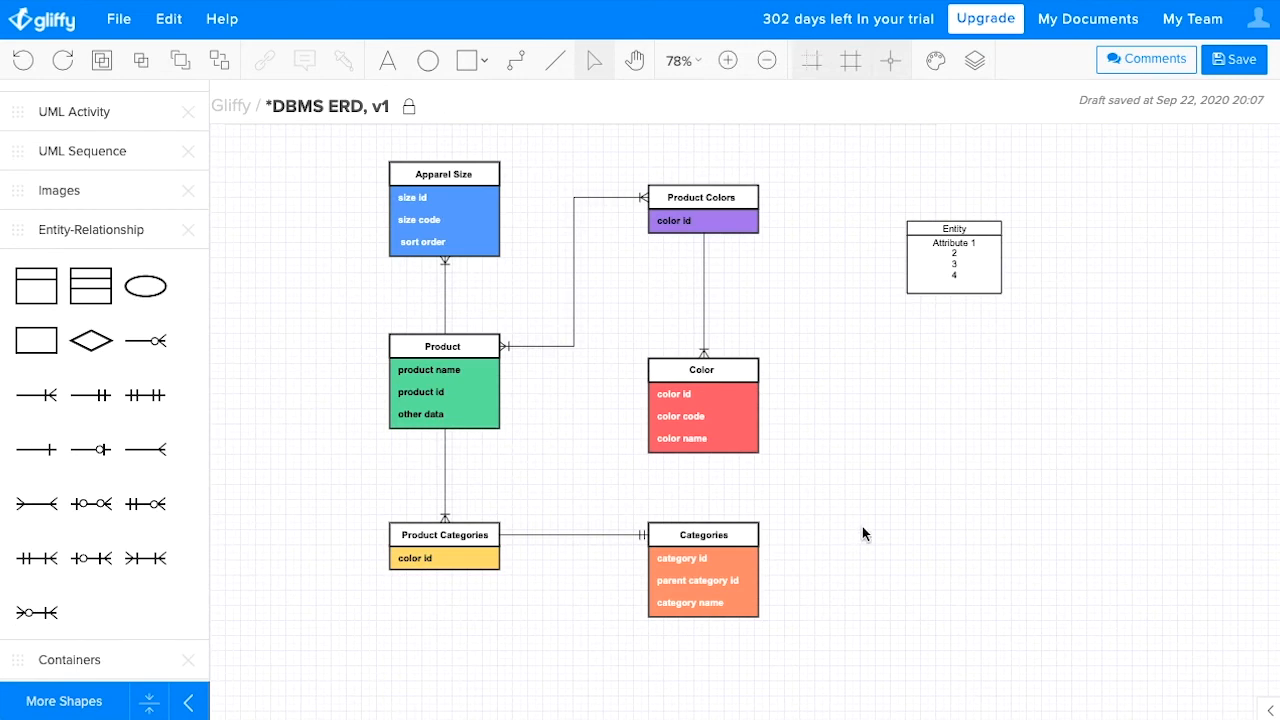
{"action": "mouse_move", "coordinate": [752, 344]}
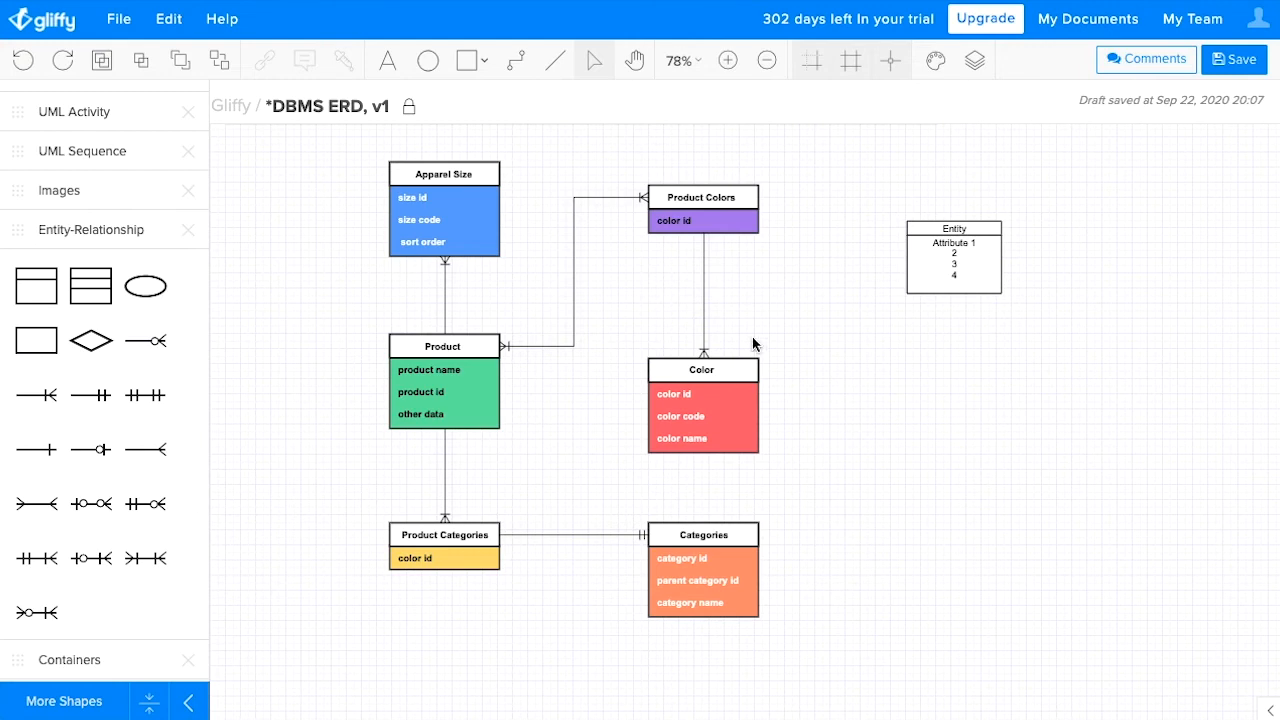
{"action": "mouse_move", "coordinate": [638, 386]}
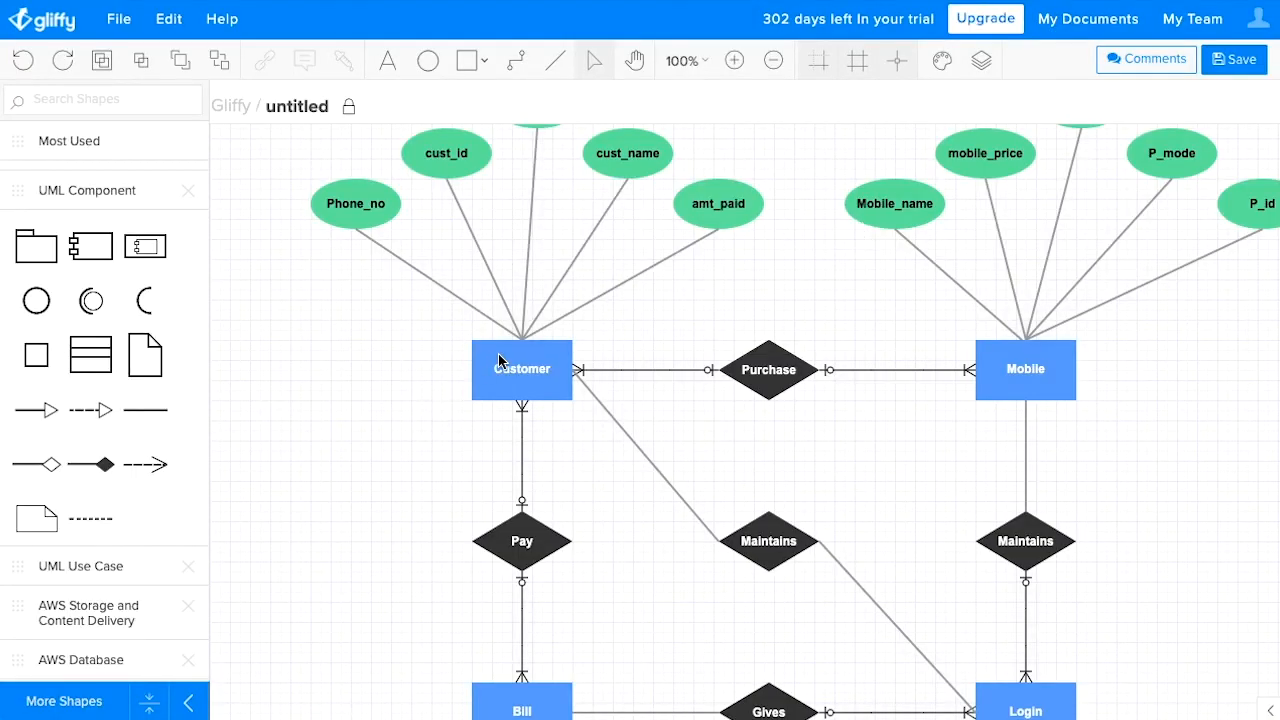
{"action": "mouse_move", "coordinate": [956, 330]}
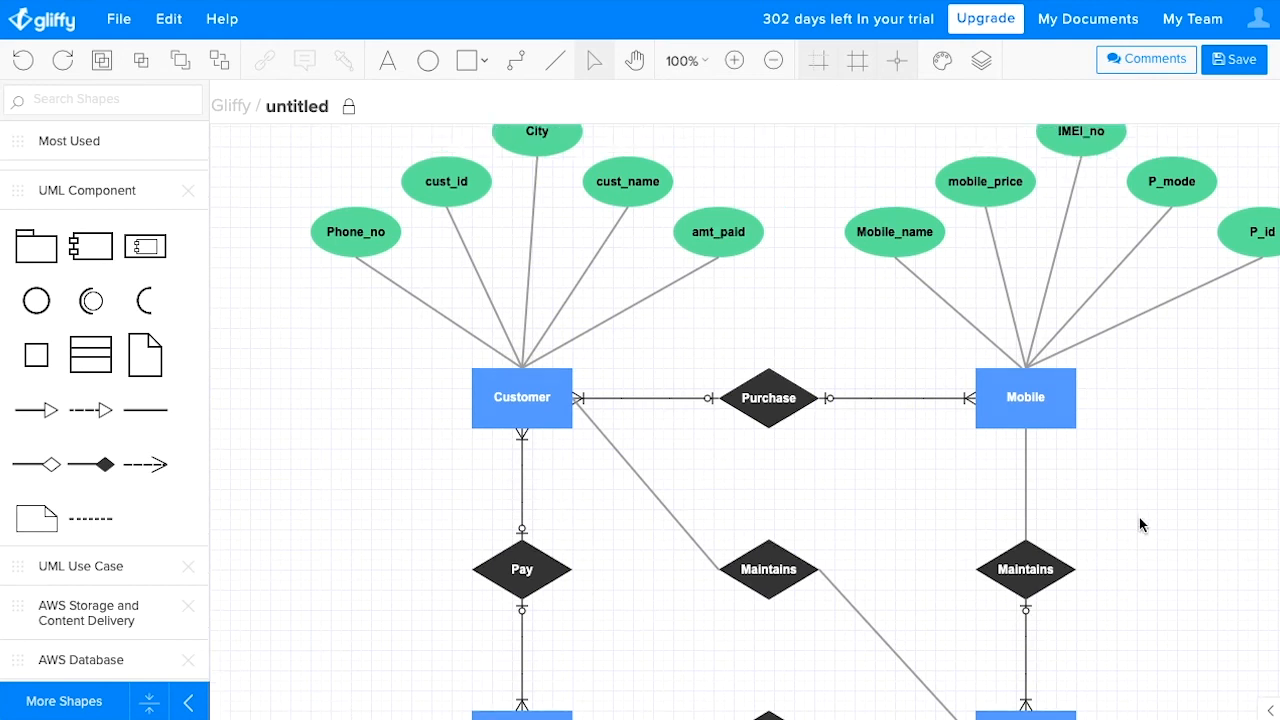
Scroll down to show the Customer and Mobile entities with their attribute ovals
{"action": "scroll", "scroll_direction": "down", "scroll_amount": 3}
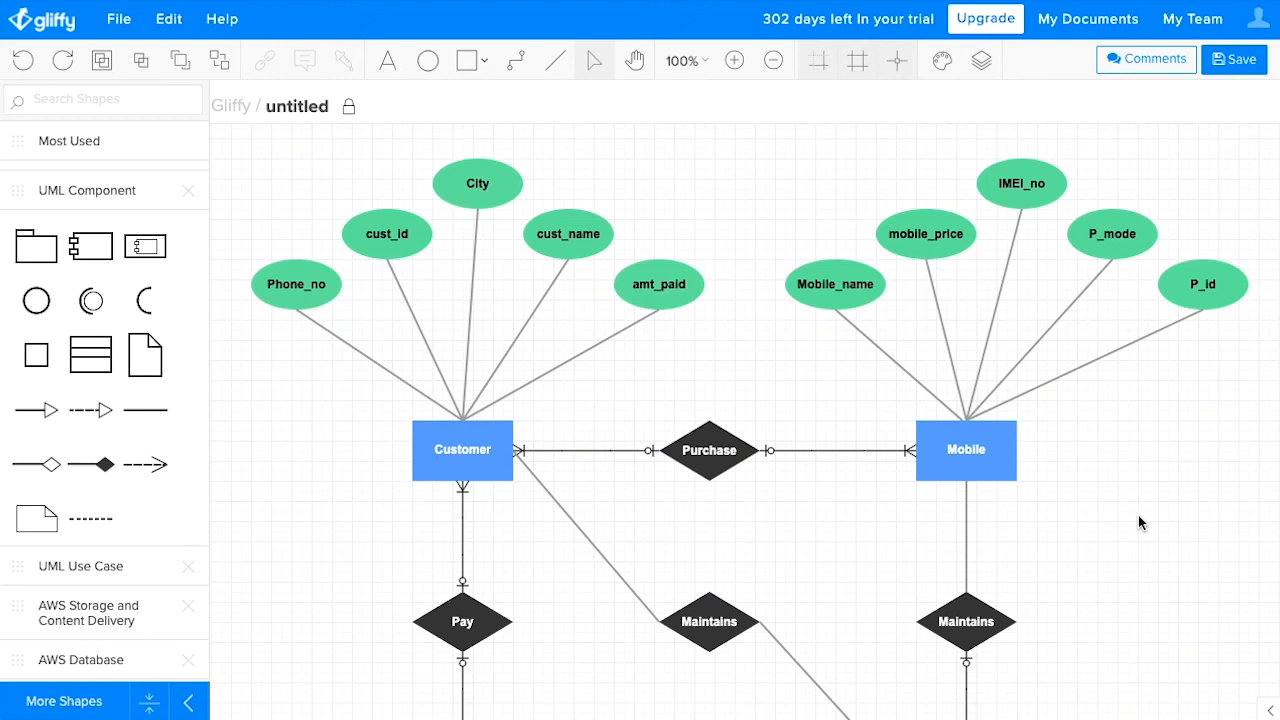
{"action": "mouse_move", "coordinate": [712, 444]}
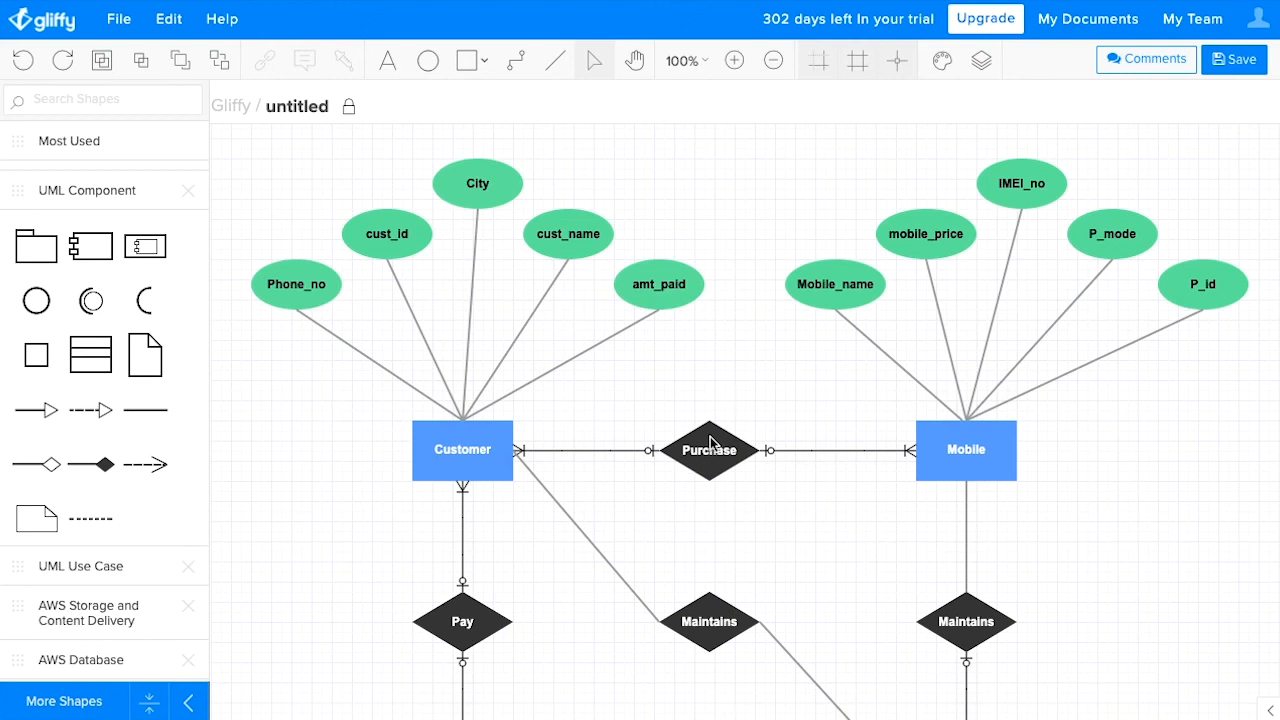
{"action": "mouse_move", "coordinate": [728, 464]}
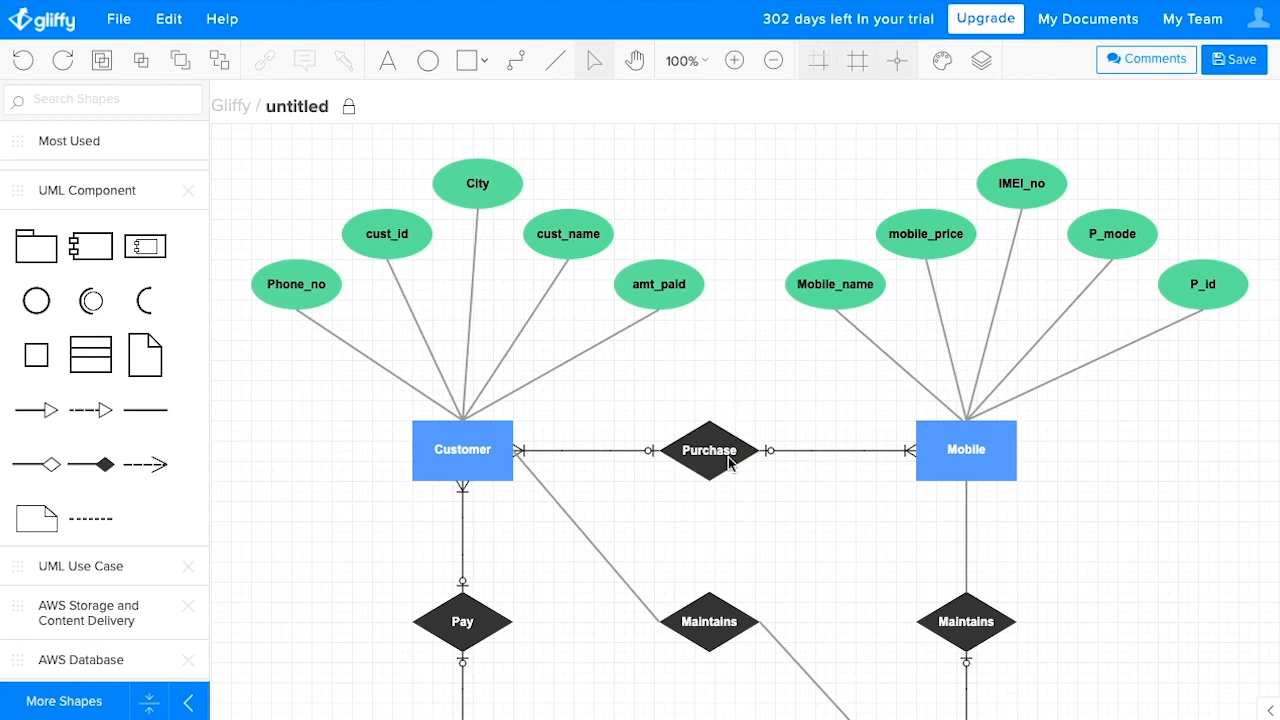